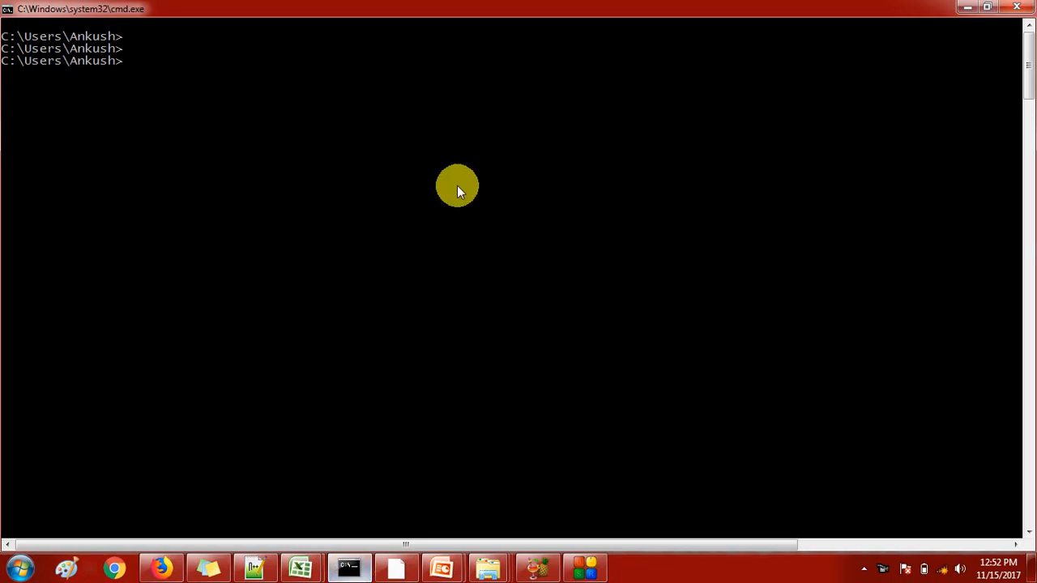
{"action": "mouse_move", "coordinate": [460, 161]}
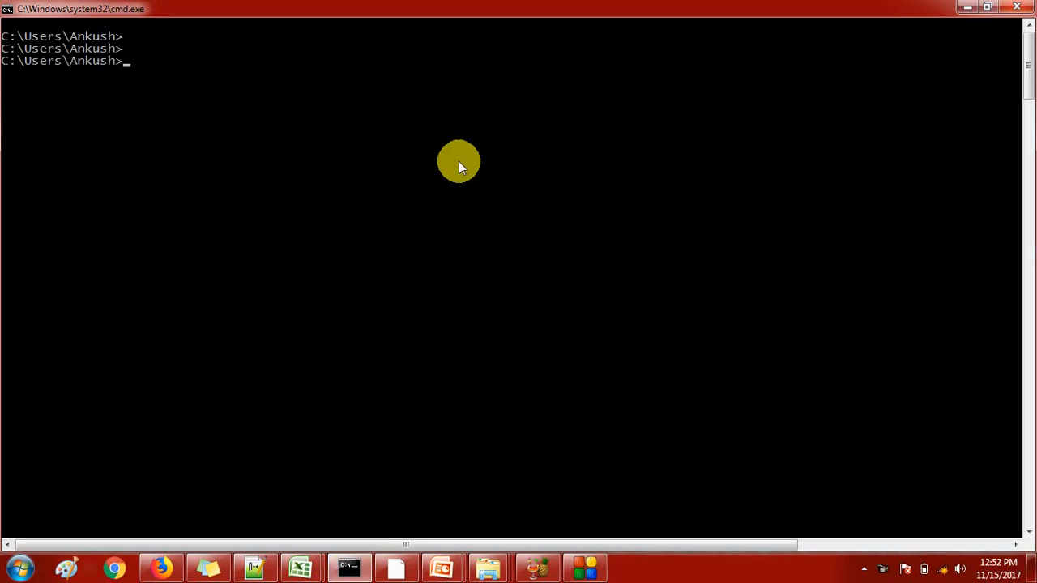
Connect as sysdba and query v$database for name, open_mode and cdb
{"action": "type", "text": "sqlplus"}
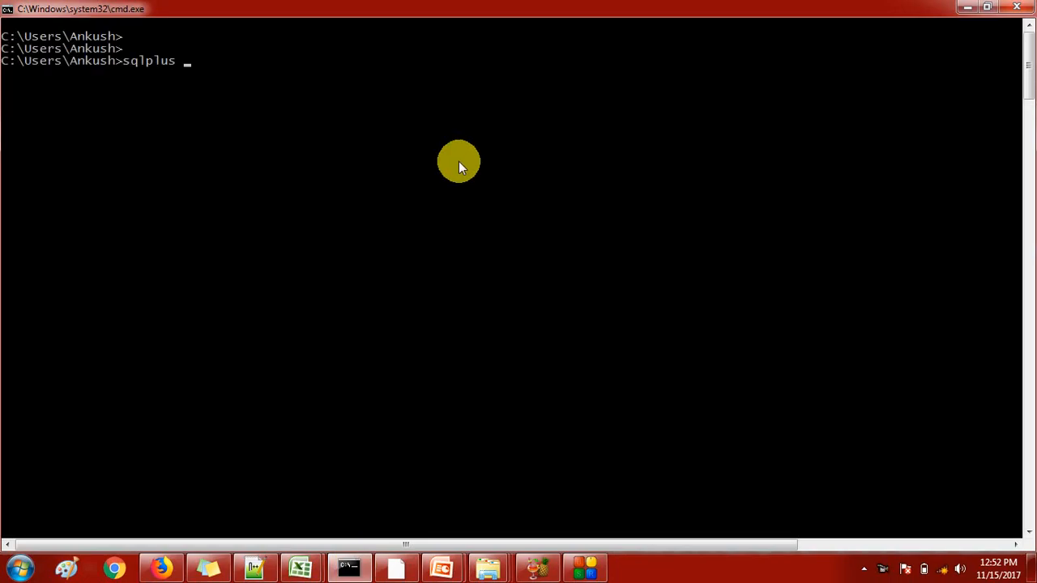
{"action": "type", "text": "/ as sysdba"}
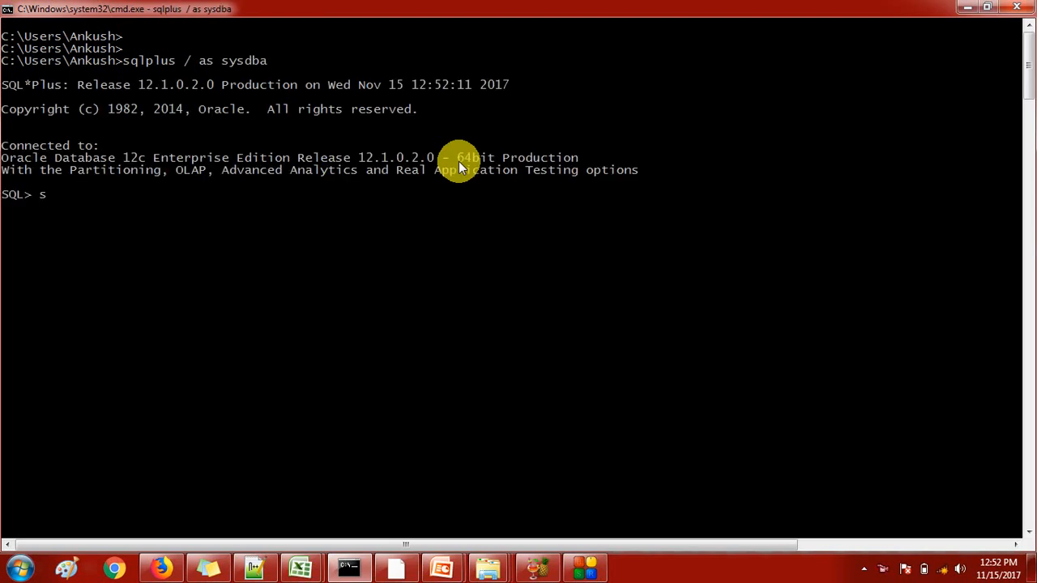
{"action": "type", "text": "elect name,"}
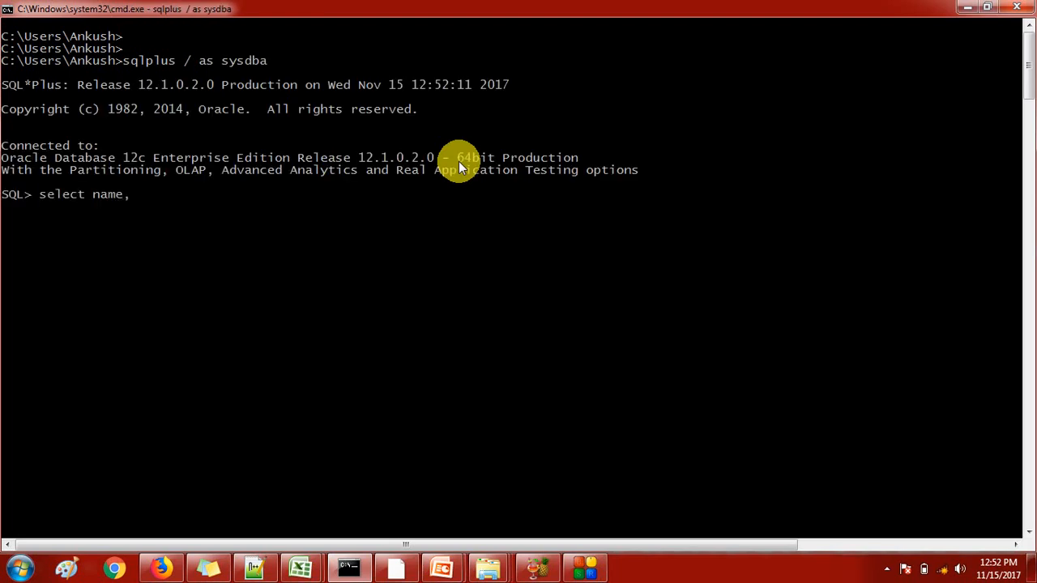
{"action": "type", "text": "open_mou"}
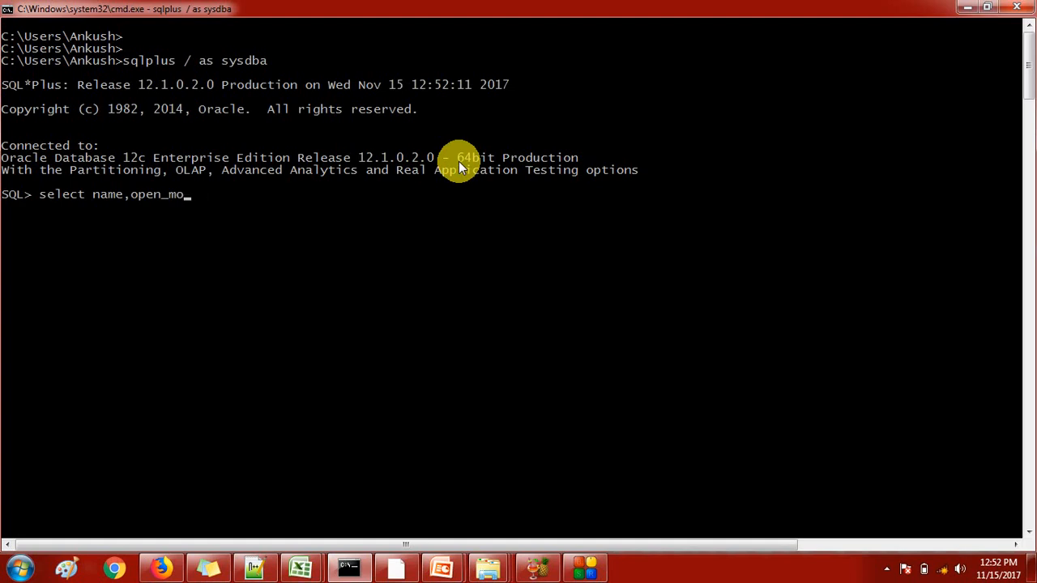
{"action": "type", "text": "de,cdb"}
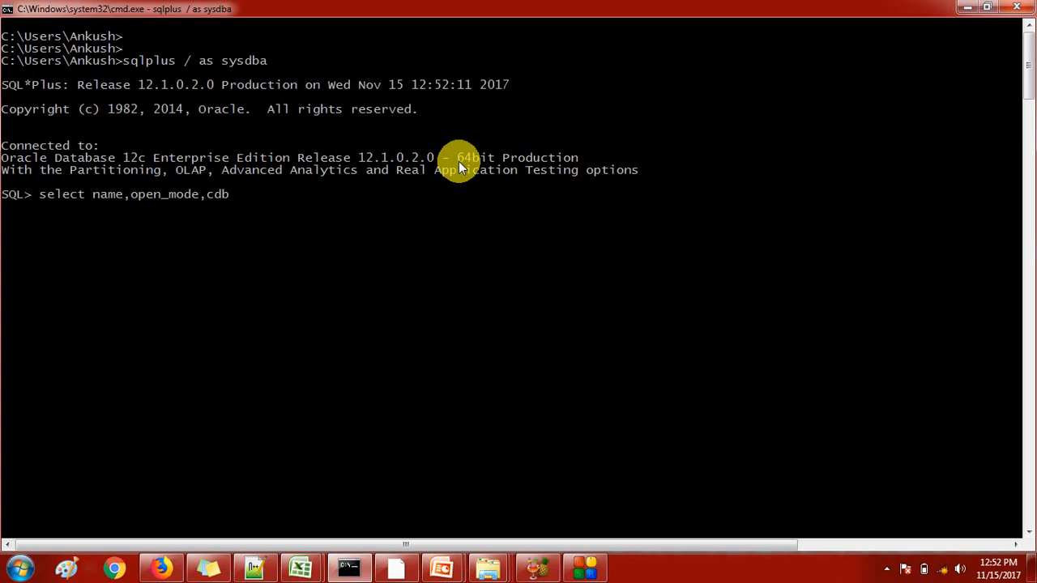
{"action": "type", "text": "from"}
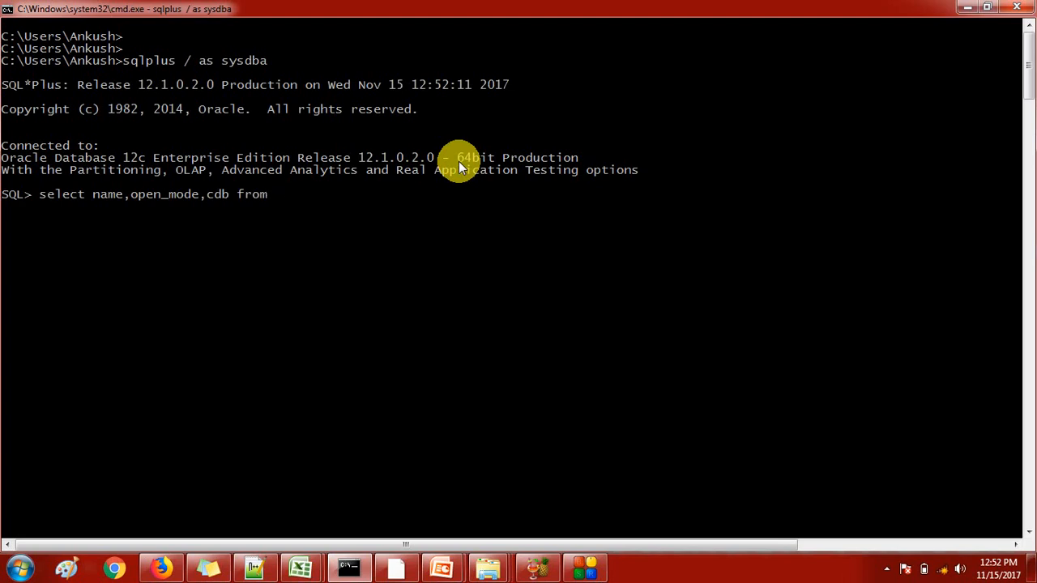
{"action": "type", "text": "v$database;"}
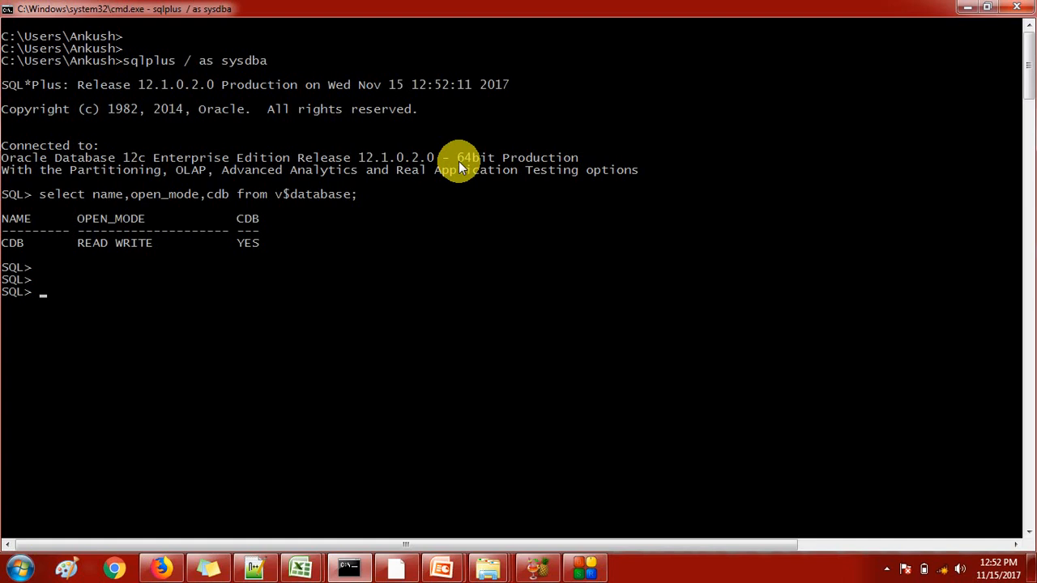
{"action": "mouse_move", "coordinate": [247, 256]}
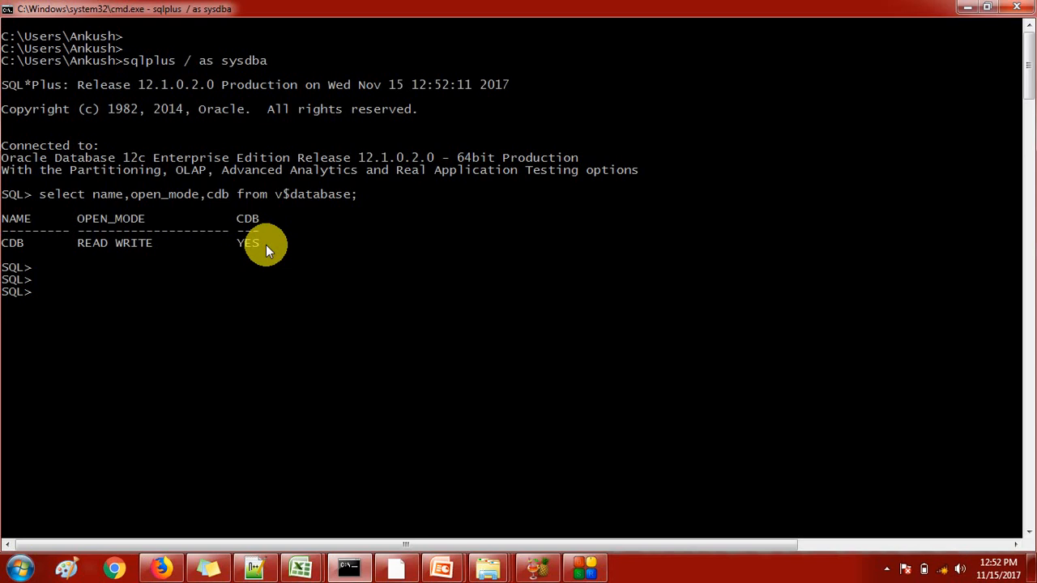
Run sho pdbs, listing PDB$SEED as READ ONLY and PDB as MOUNTED
{"action": "type", "text": "sho pdbs;"}
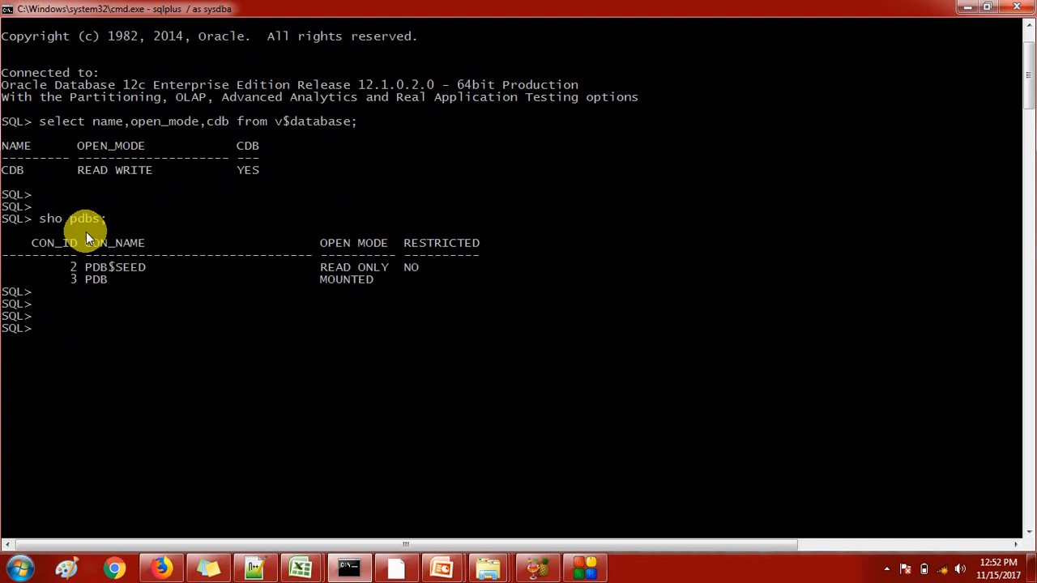
{"action": "mouse_move", "coordinate": [119, 279]}
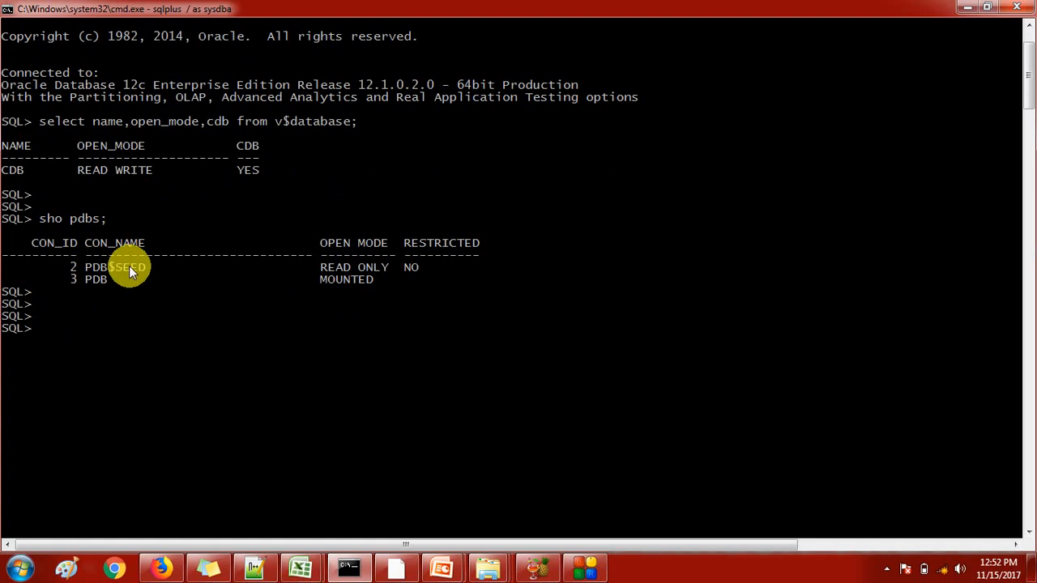
{"action": "mouse_move", "coordinate": [109, 285]}
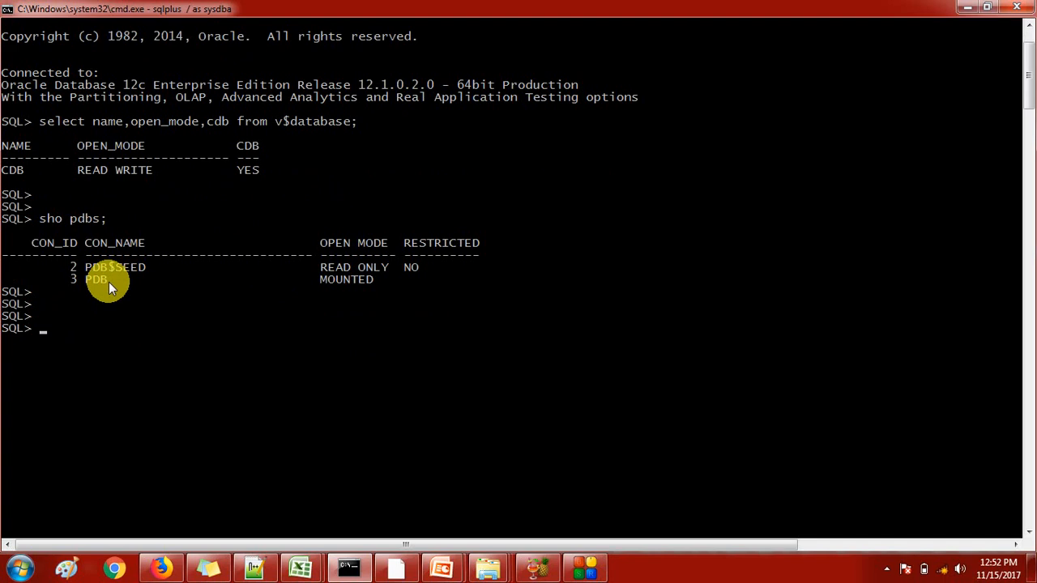
{"action": "mouse_move", "coordinate": [102, 282]}
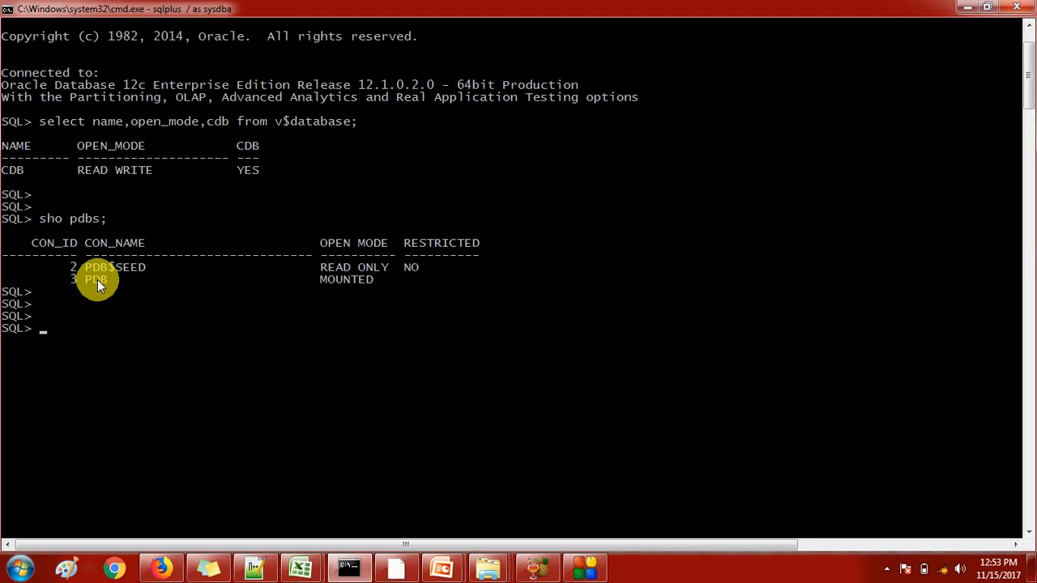
Run sho con_name to show the current container CDB$ROOT
{"action": "type", "text": "sho"}
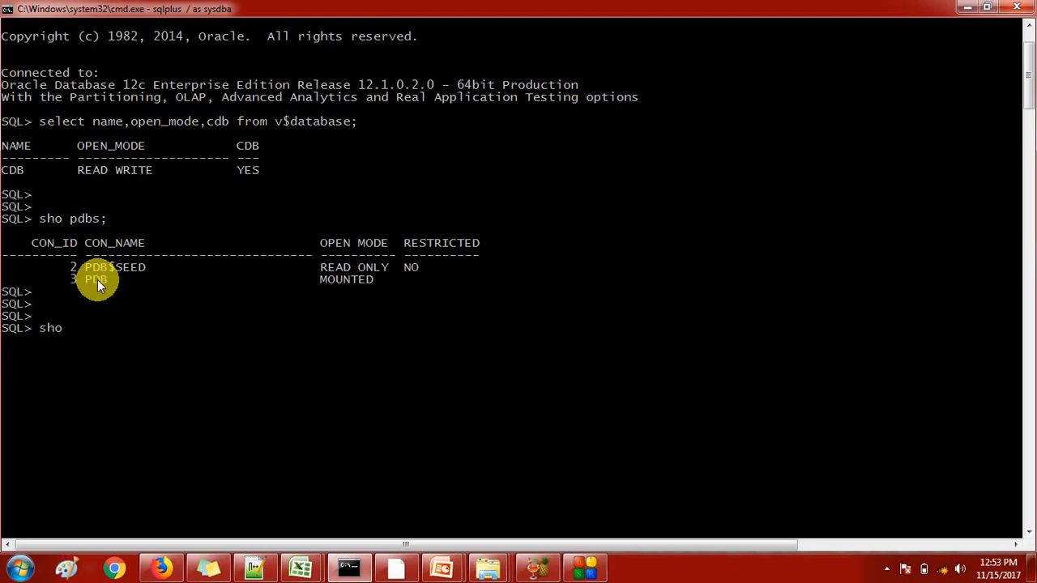
{"action": "type", "text": "con_name;"}
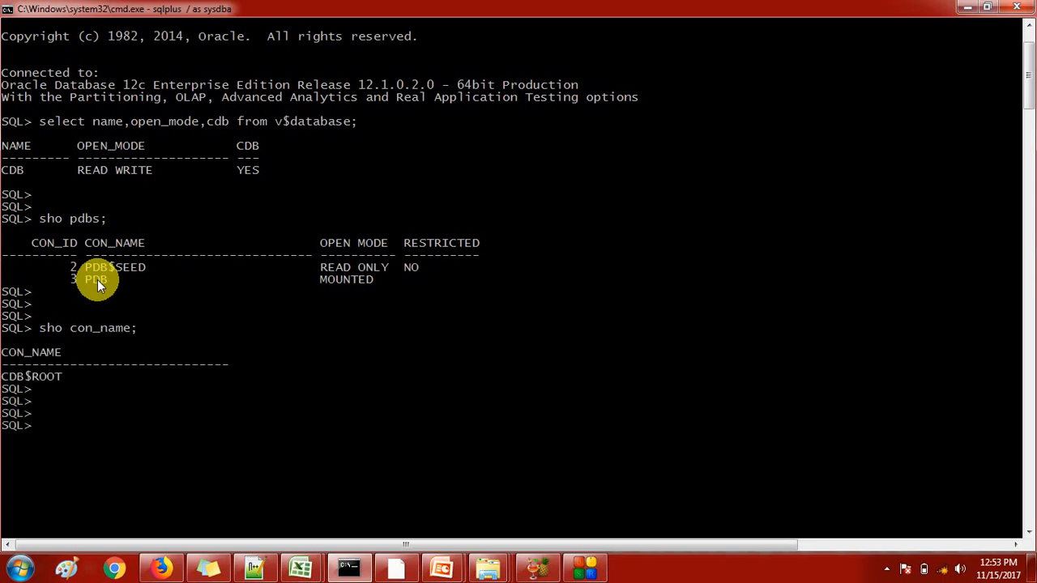
{"action": "scroll", "scroll_direction": "down", "scroll_amount": 3}
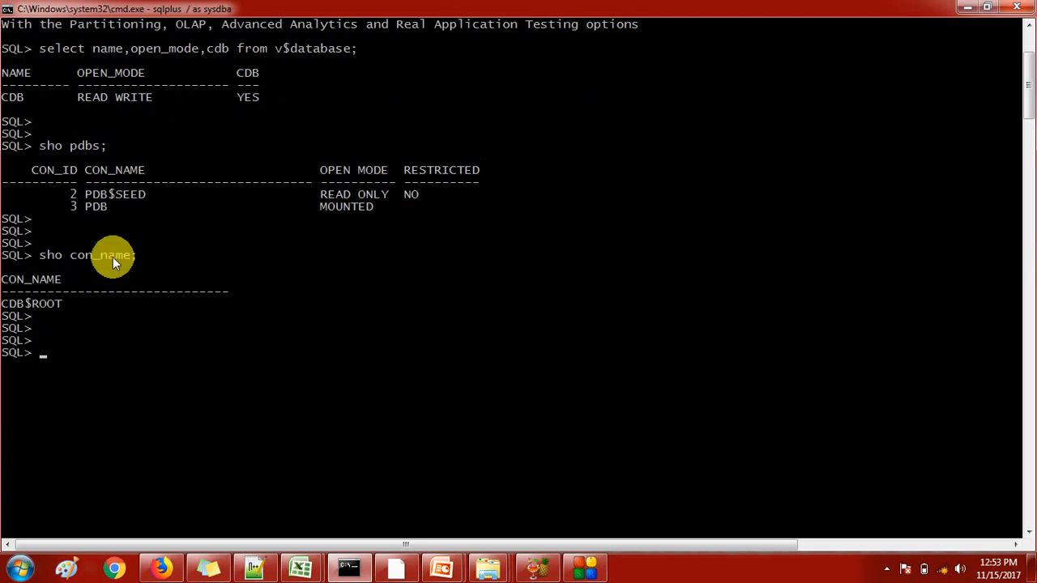
{"action": "mouse_move", "coordinate": [33, 314]}
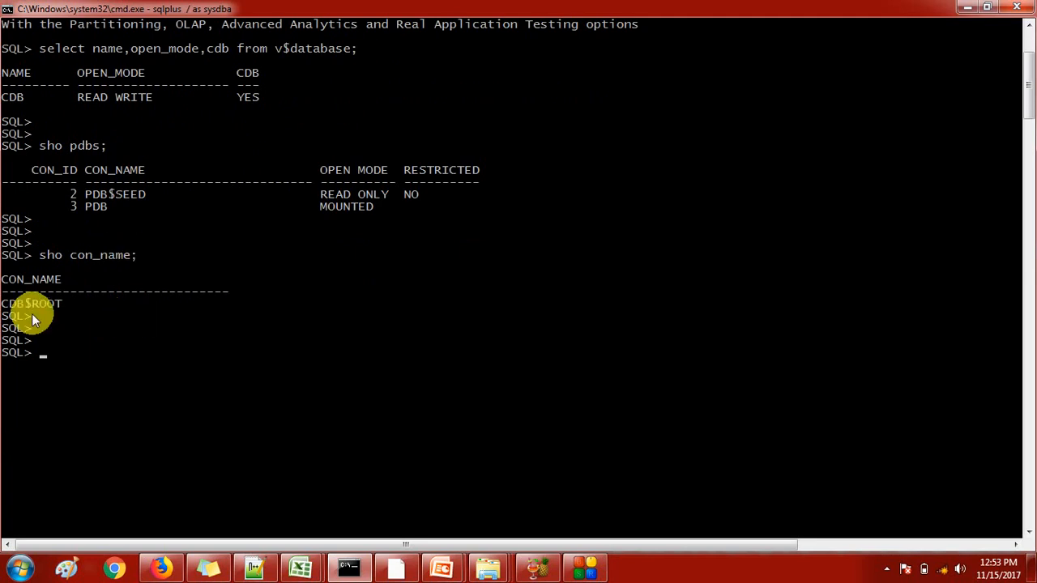
{"action": "mouse_move", "coordinate": [68, 316]}
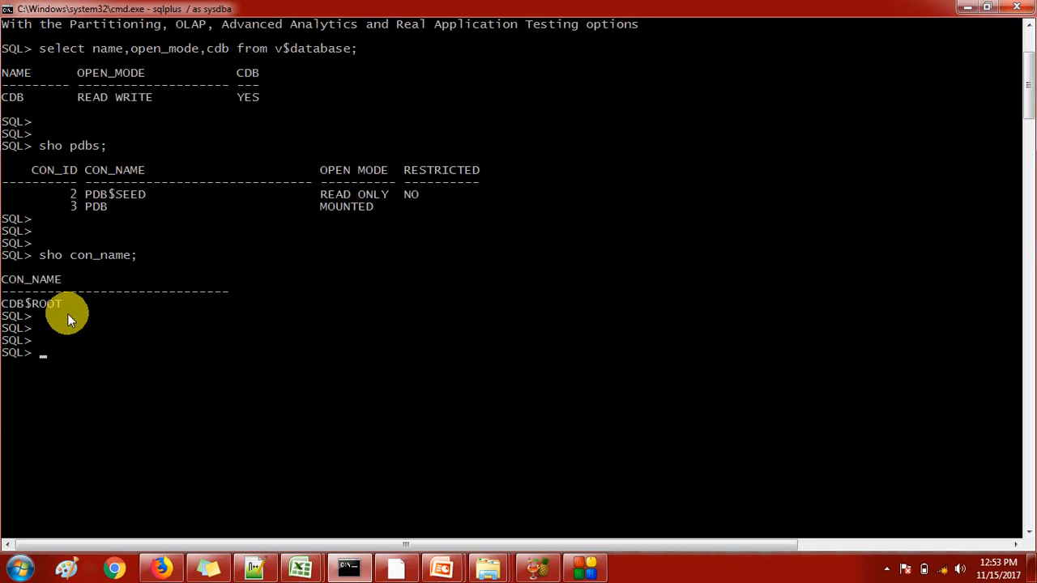
Exit, reconnect with sqlplus / as sysdba, and confirm the container is CDB$ROOT
{"action": "type", "text": "exit"}
{"action": "type", "text": "sql"}
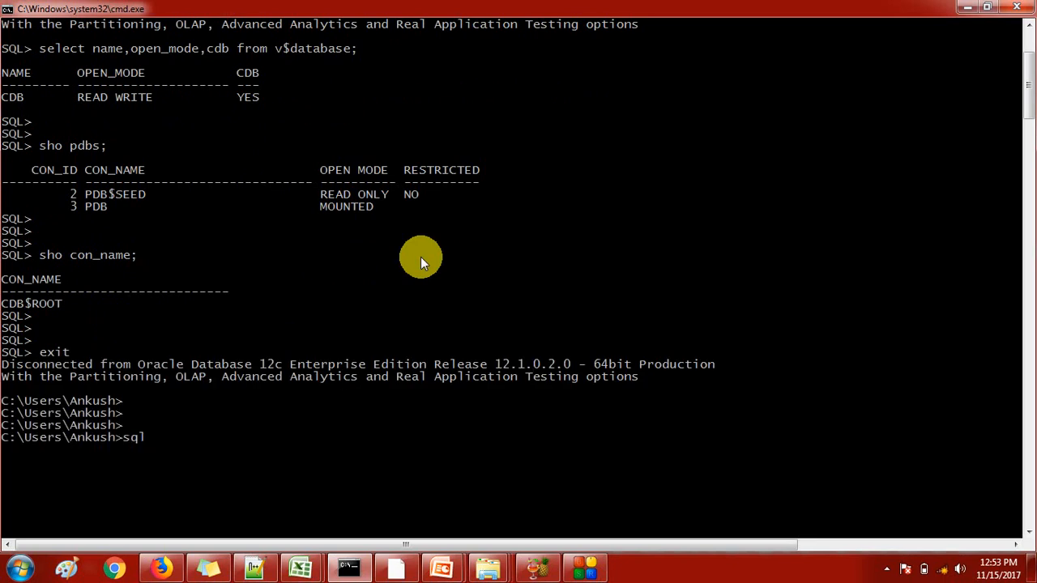
{"action": "type", "text": "plus / as sysdba"}
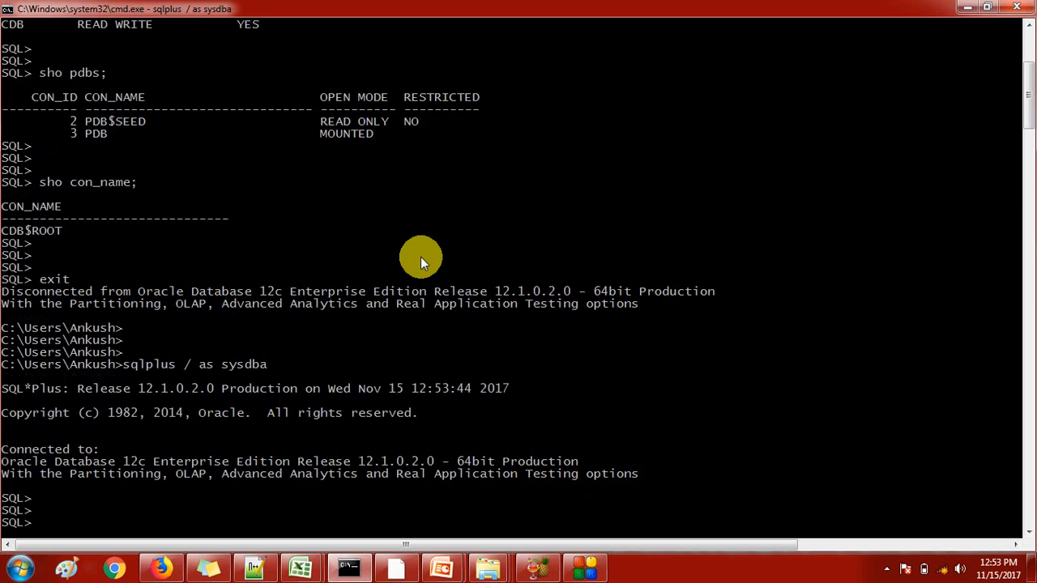
{"action": "type", "text": "s"}
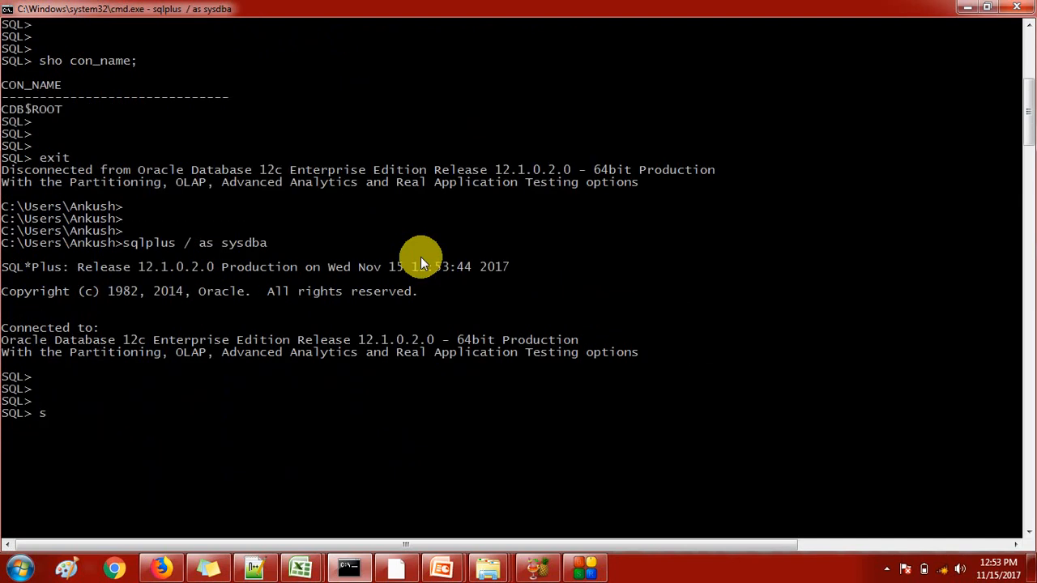
{"action": "type", "text": "ho con_name;"}
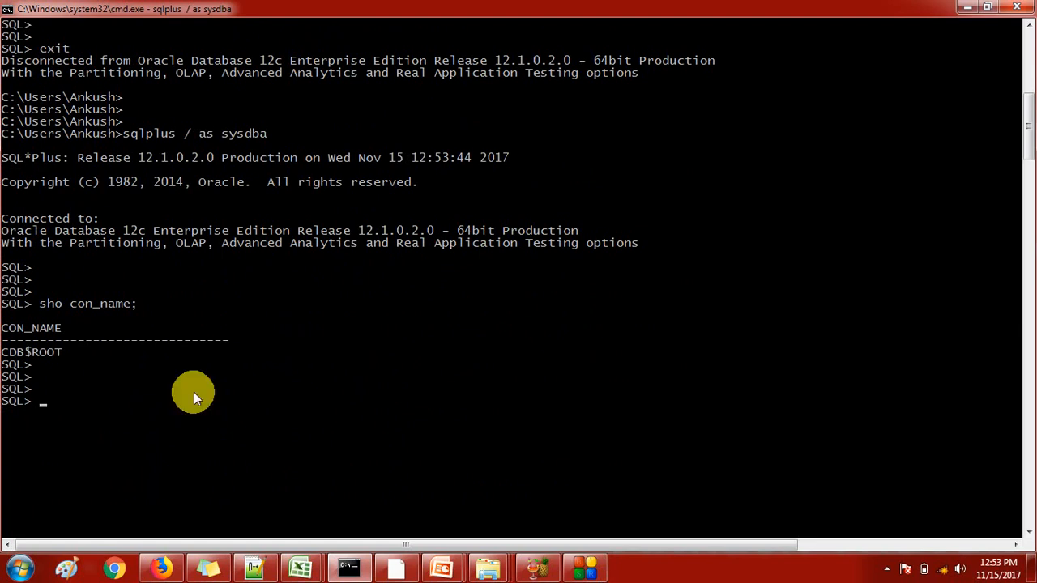
{"action": "mouse_move", "coordinate": [409, 282]}
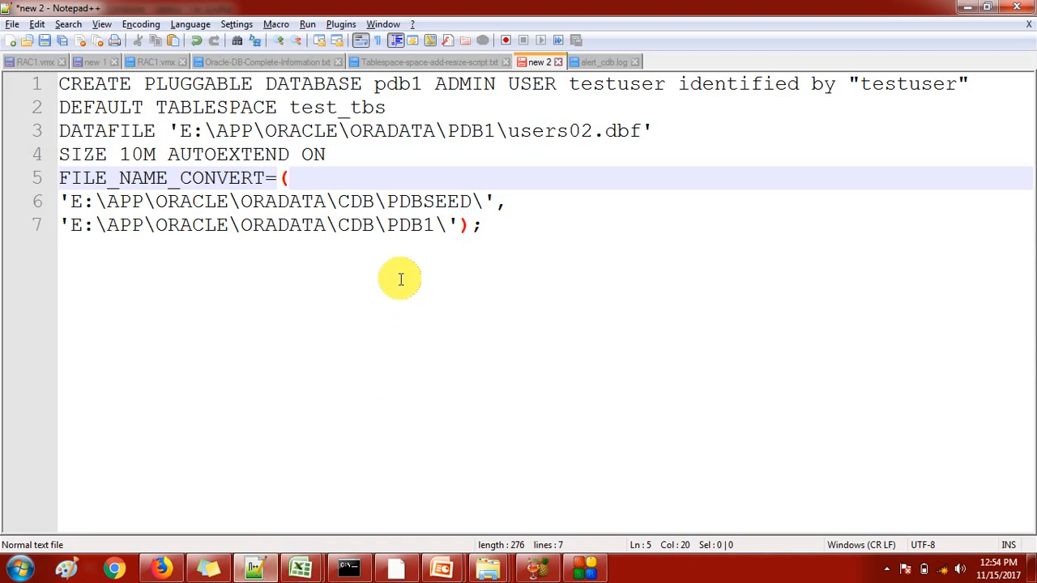
{"action": "mouse_move", "coordinate": [340, 219]}
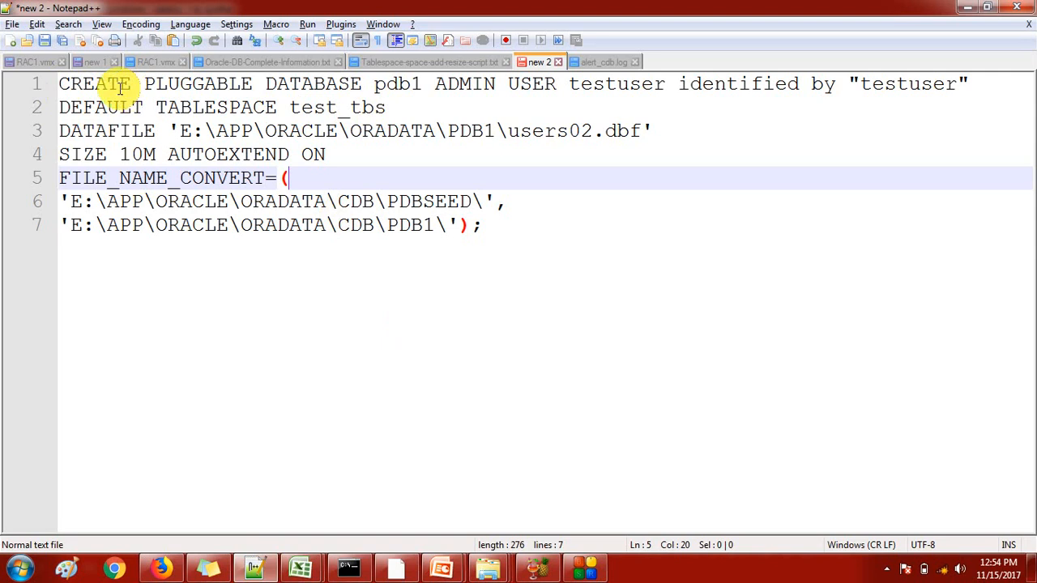
Review the pdb1 script, highlighting admin user testuser, TABLESPACE and test_tbs
{"action": "left_click", "coordinate": [299, 83]}
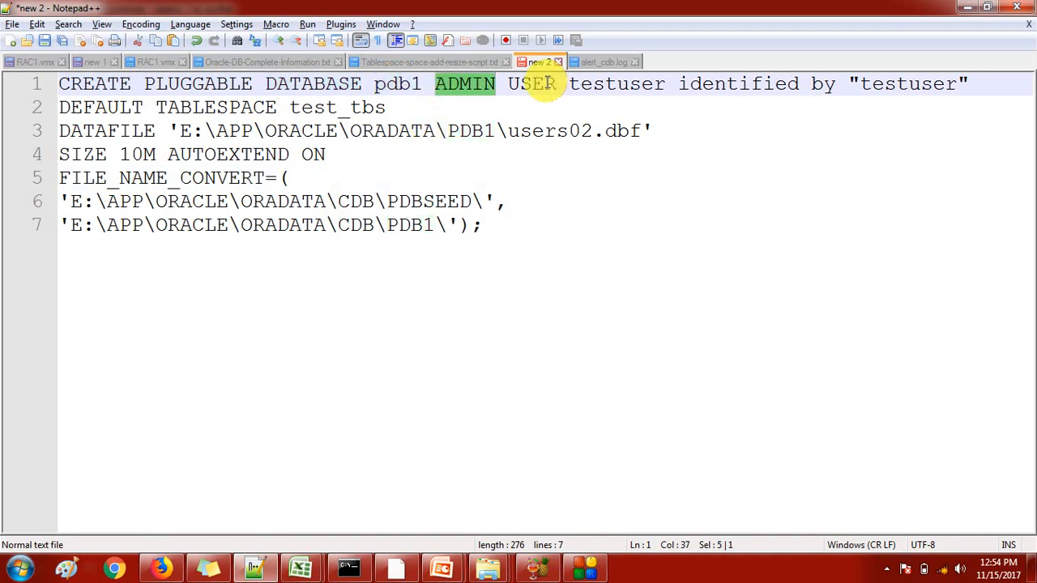
{"action": "double_click", "coordinate": [616, 83]}
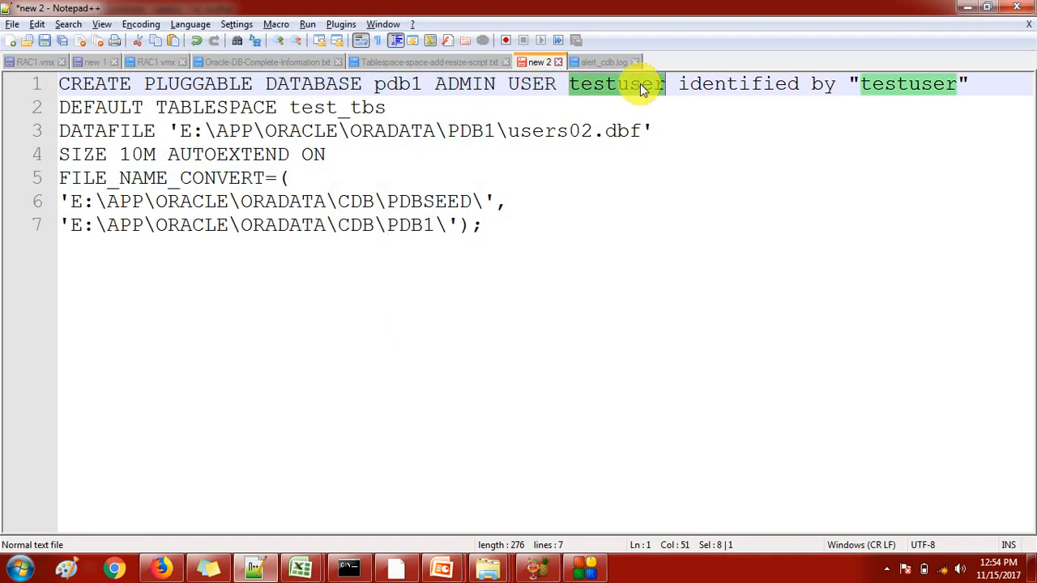
{"action": "mouse_move", "coordinate": [875, 83]}
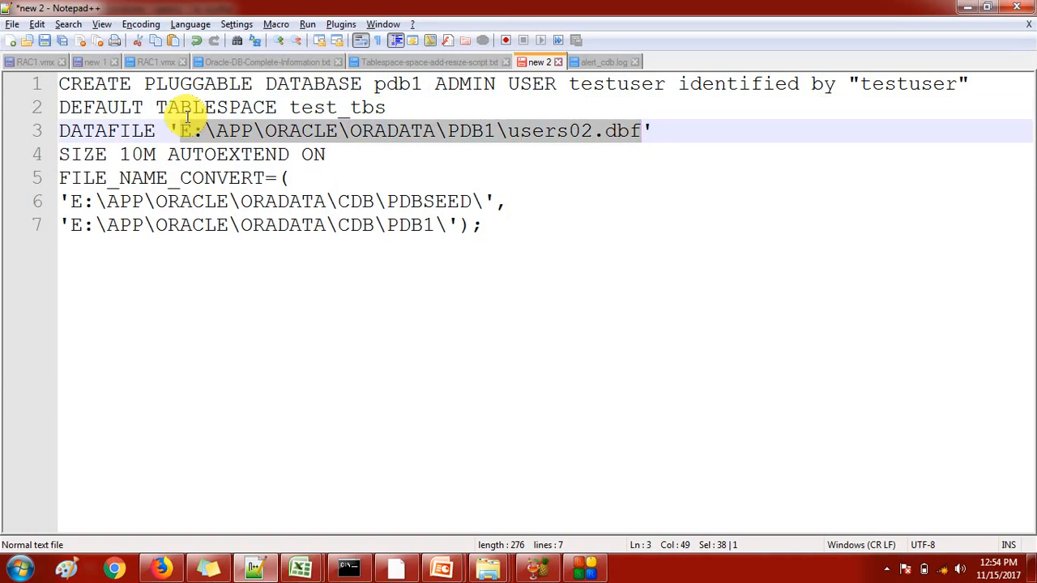
{"action": "mouse_move", "coordinate": [235, 114]}
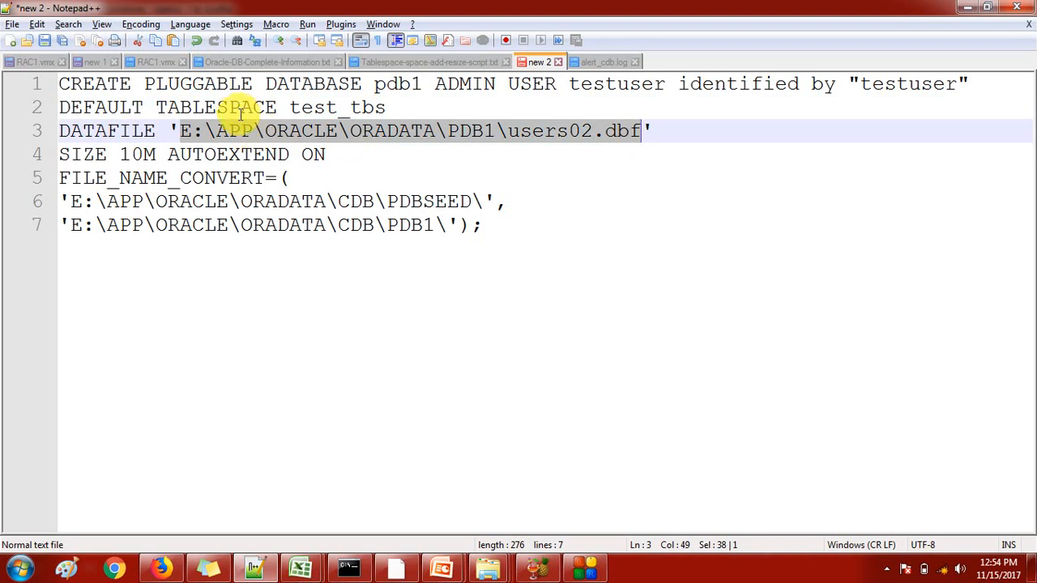
{"action": "double_click", "coordinate": [216, 107]}
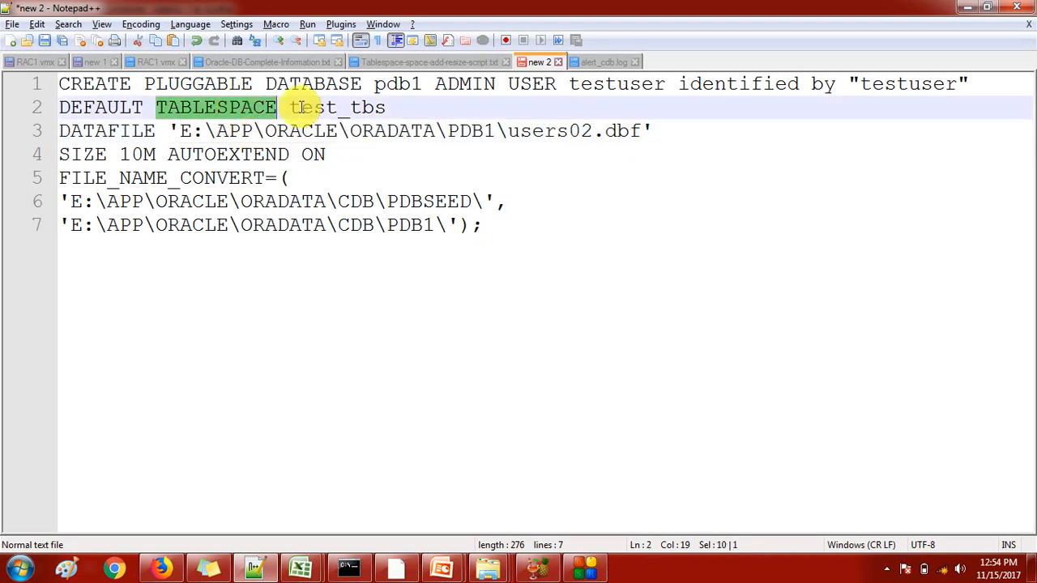
{"action": "double_click", "coordinate": [337, 107]}
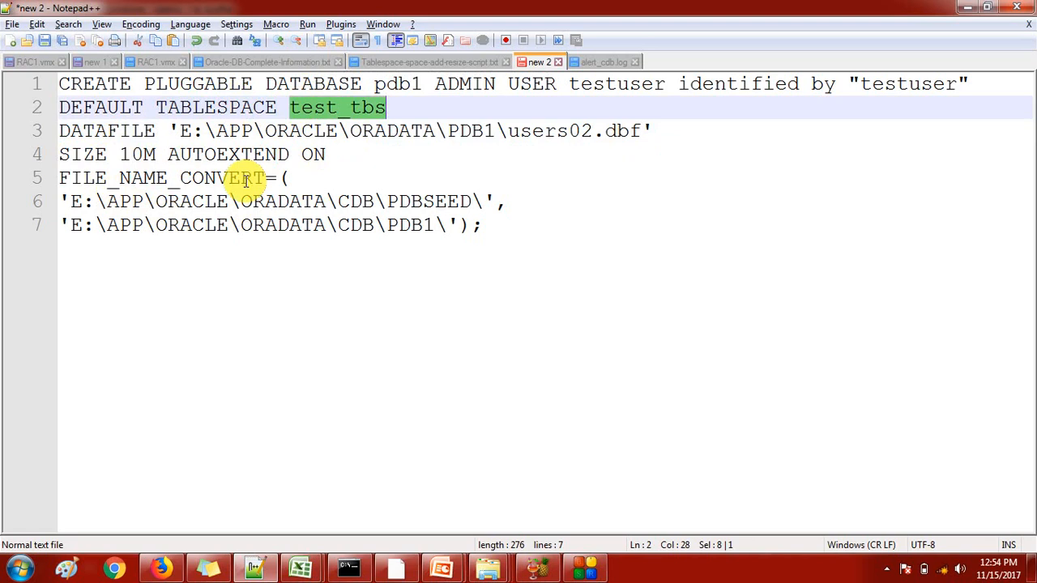
{"action": "mouse_move", "coordinate": [166, 202]}
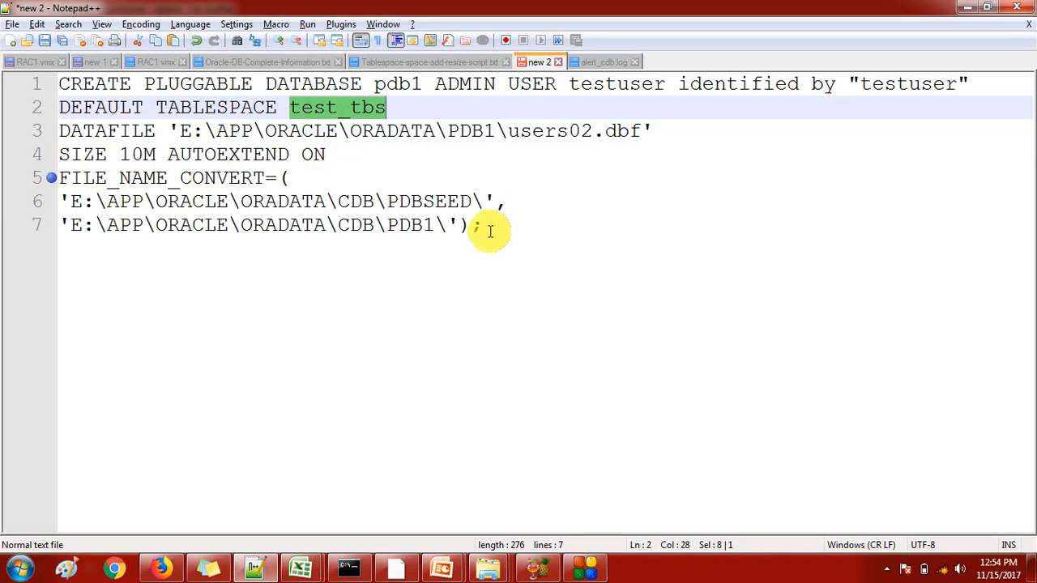
Highlight the PDBSEED path in FILE_NAME_CONVERT and select the whole script for copying
{"action": "key", "text": "ctrl+a"}
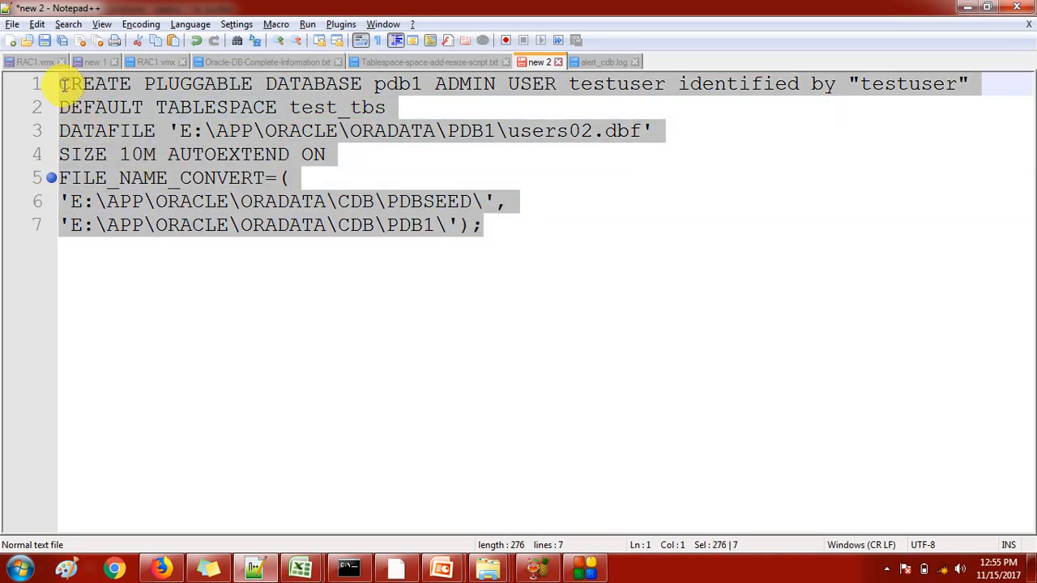
{"action": "mouse_move", "coordinate": [403, 89]}
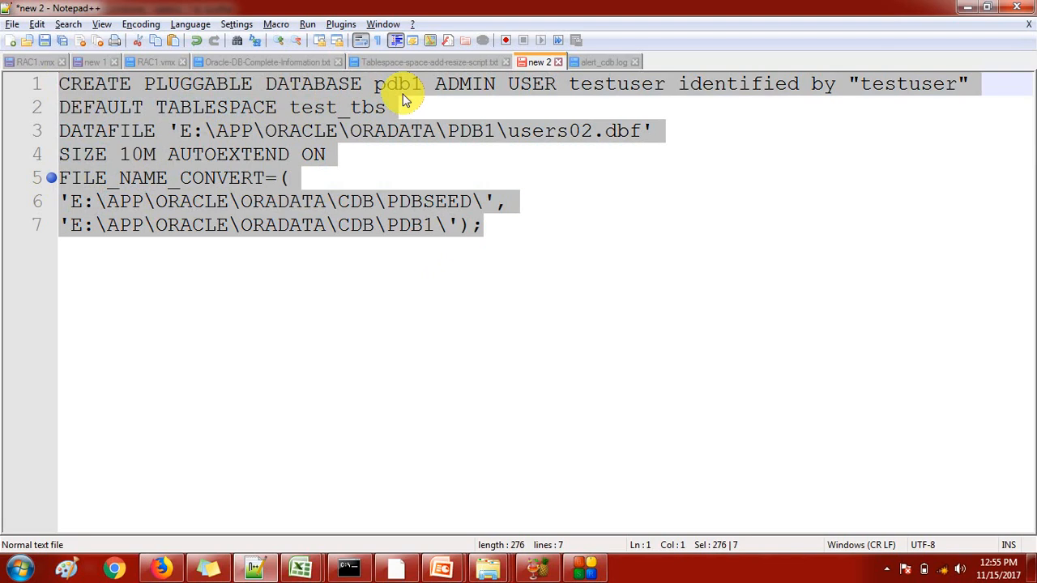
{"action": "mouse_move", "coordinate": [409, 201]}
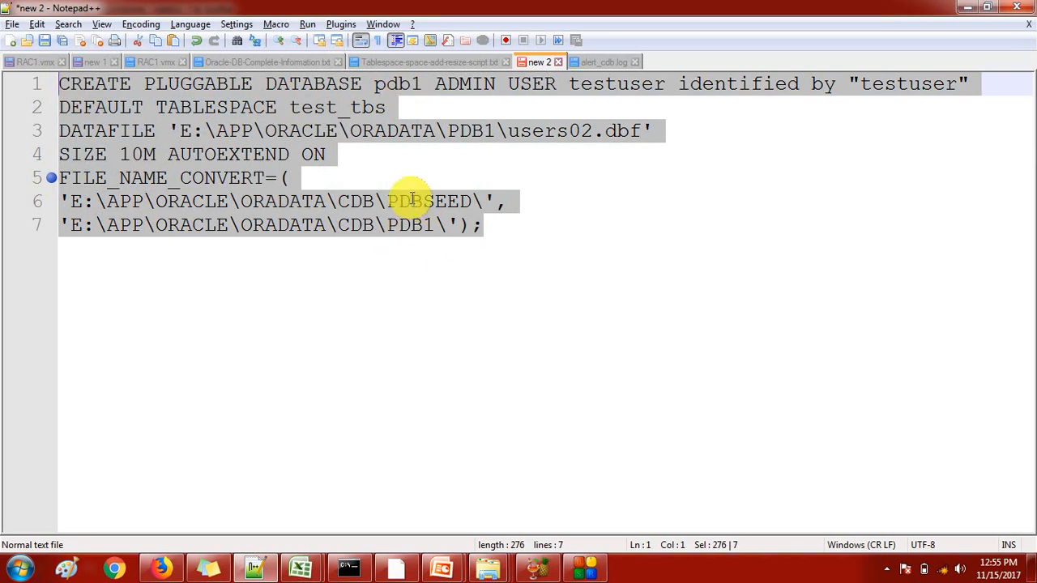
{"action": "double_click", "coordinate": [429, 201]}
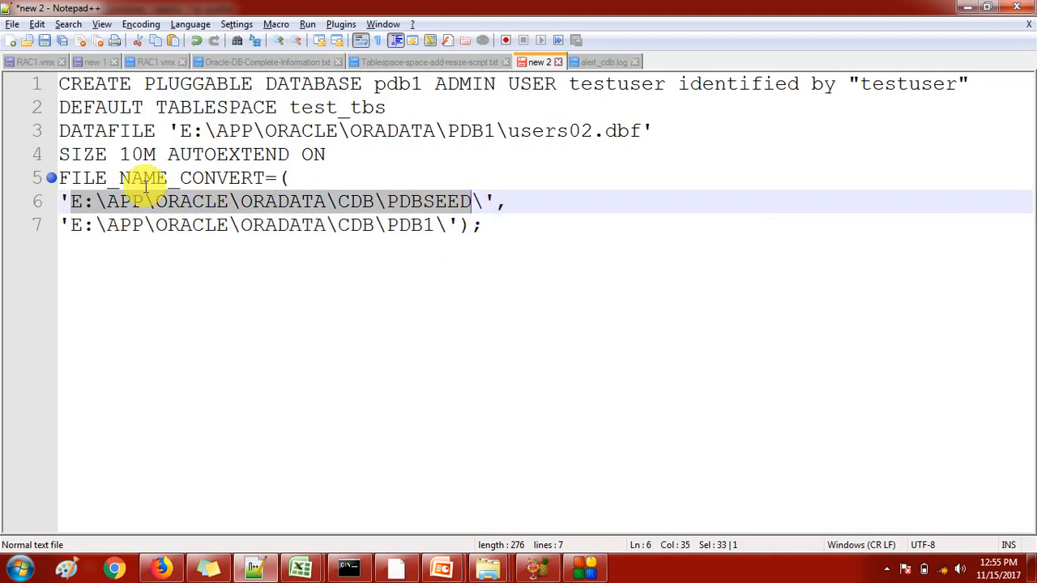
{"action": "mouse_move", "coordinate": [417, 201]}
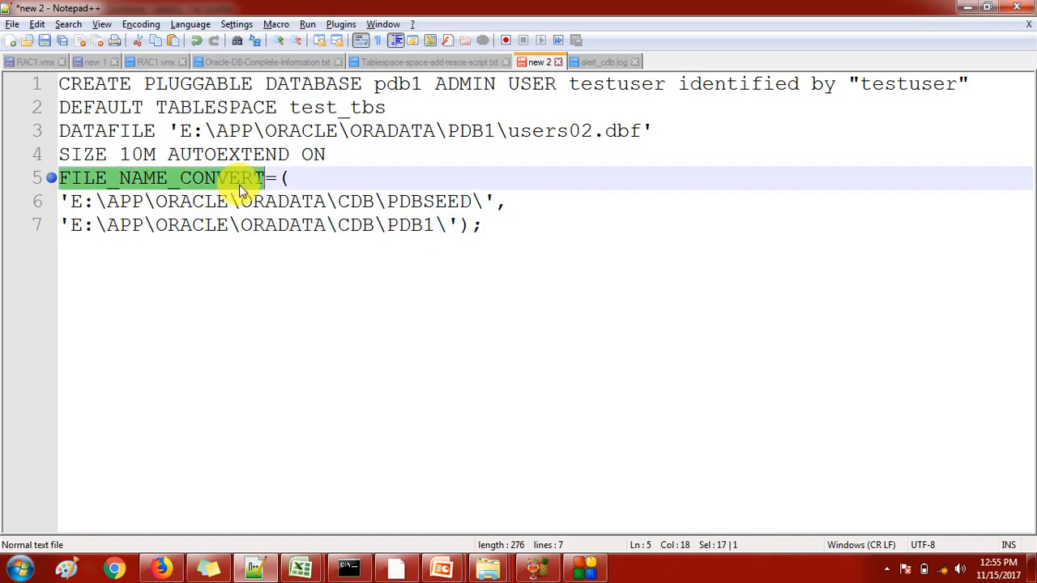
{"action": "double_click", "coordinate": [427, 201]}
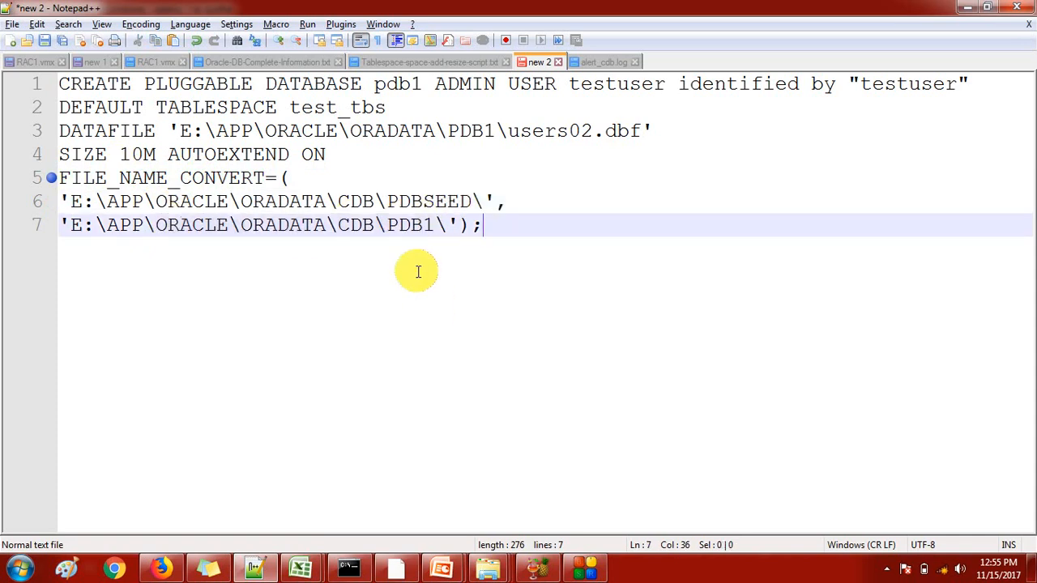
{"action": "key", "text": "ctrl+a"}
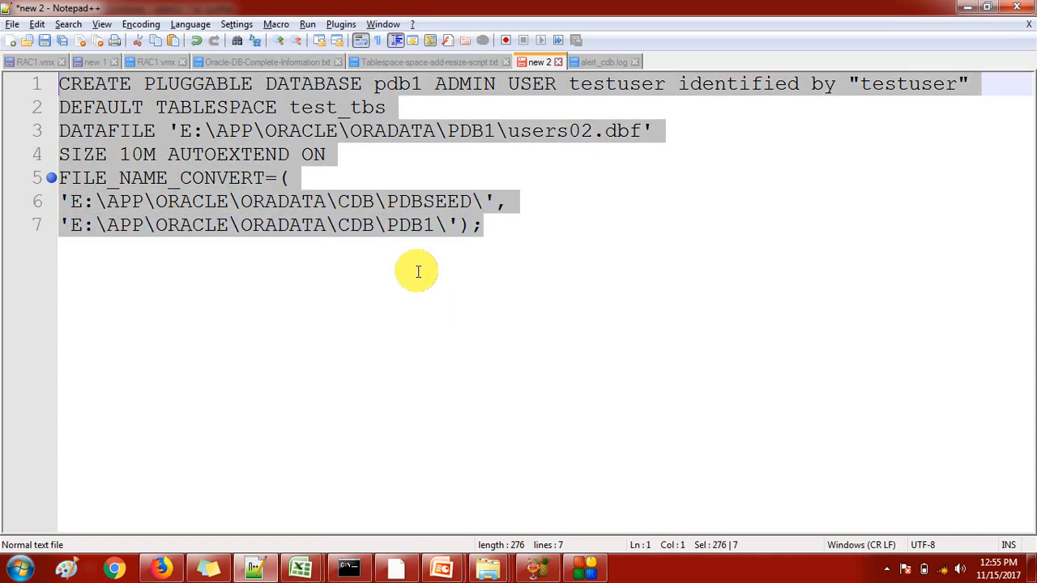
{"action": "mouse_move", "coordinate": [434, 136]}
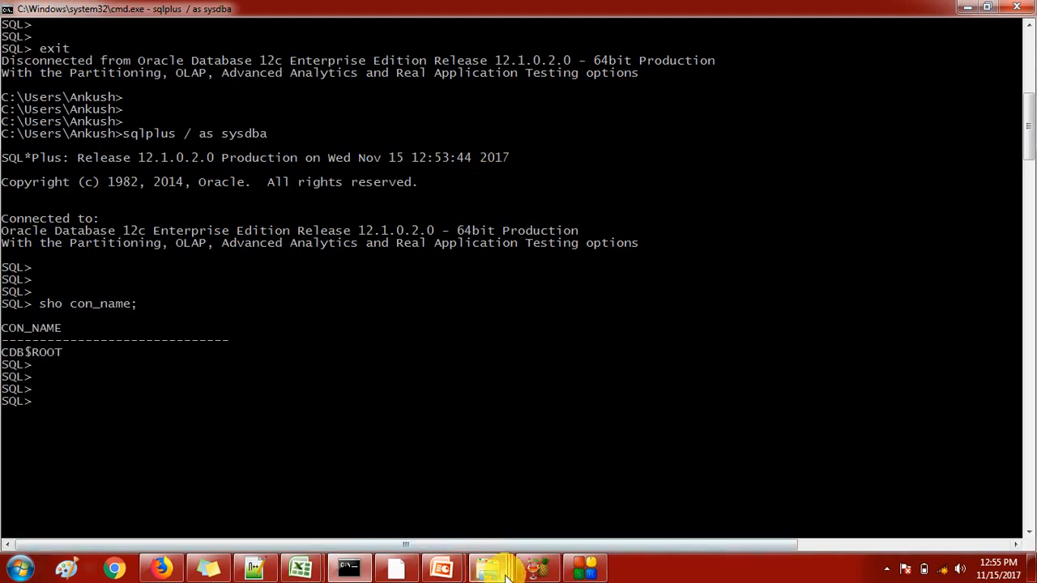
Open alert_cdb.log and scroll to the final 'drop pluggable database PDB1' entry
{"action": "left_click", "coordinate": [487, 567]}
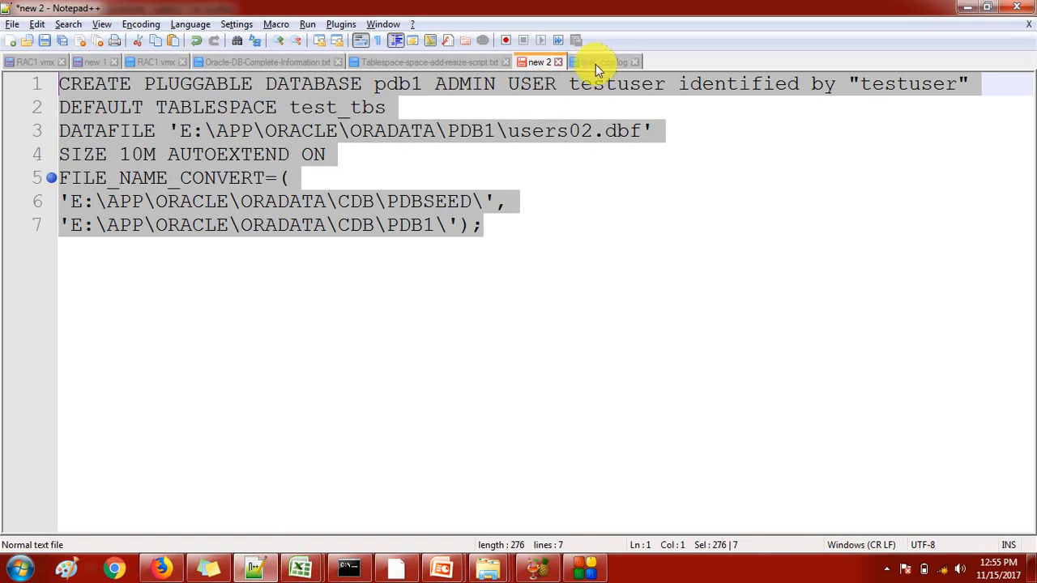
{"action": "left_click", "coordinate": [601, 62]}
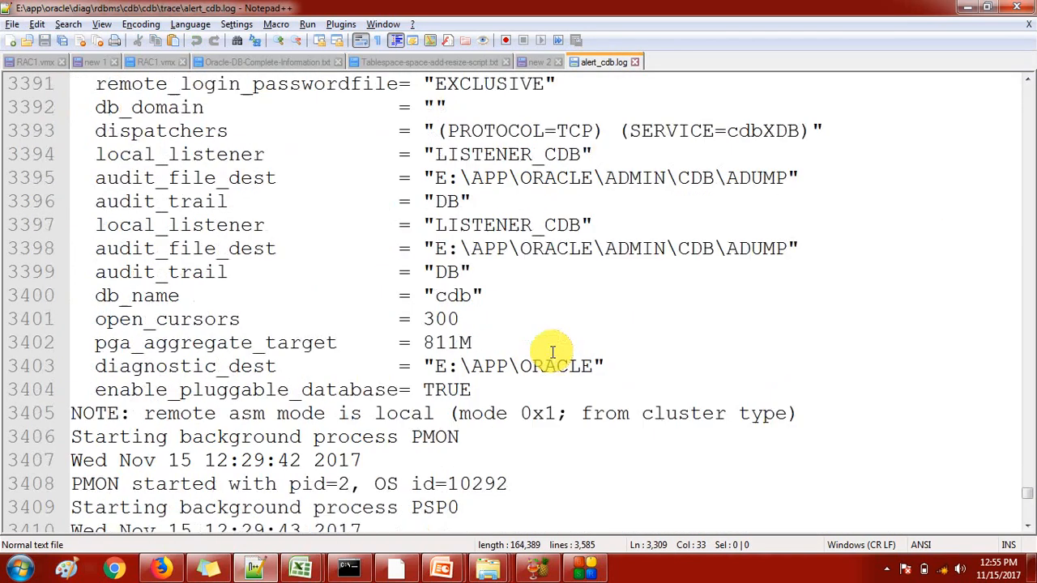
{"action": "scroll", "scroll_direction": "down", "scroll_amount": 3}
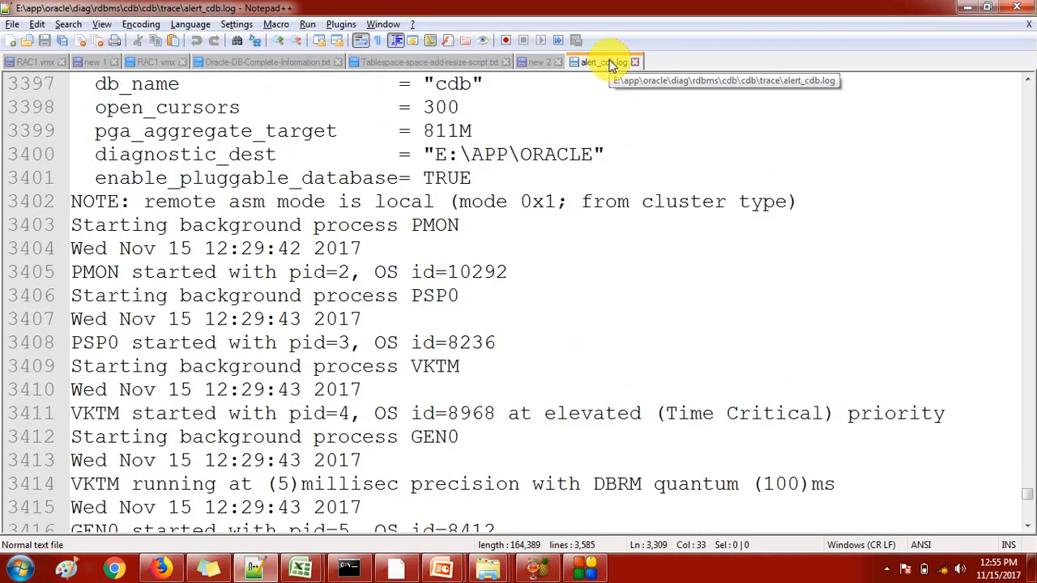
{"action": "mouse_move", "coordinate": [612, 63]}
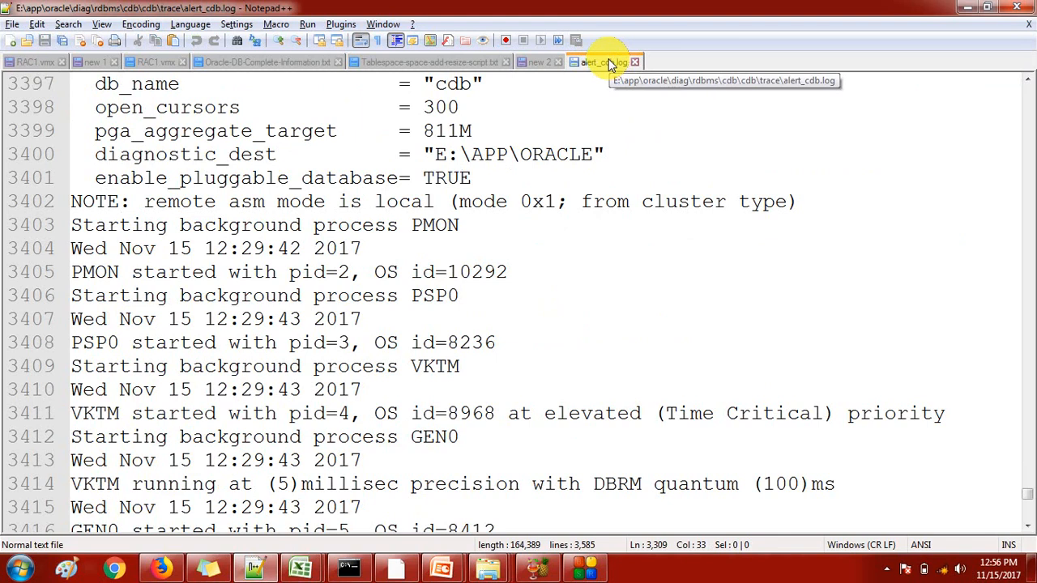
{"action": "scroll", "scroll_direction": "down", "scroll_amount": 3}
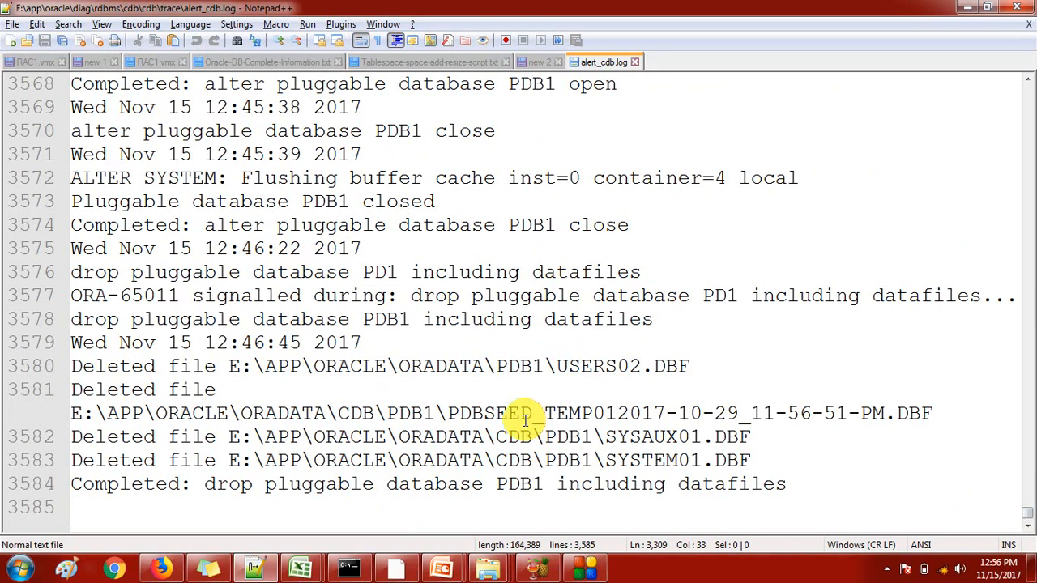
{"action": "mouse_move", "coordinate": [539, 403]}
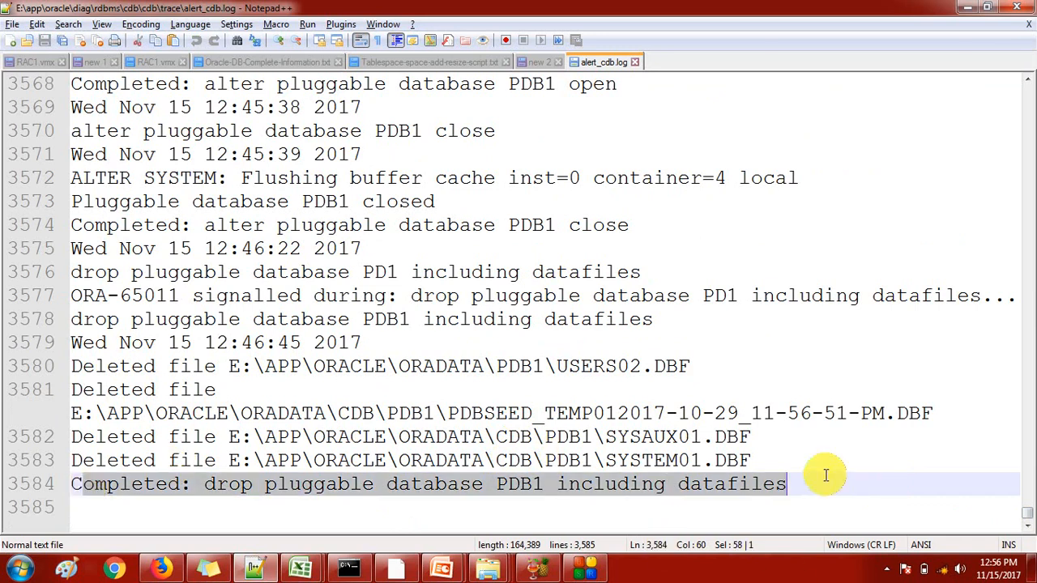
{"action": "left_click", "coordinate": [348, 567]}
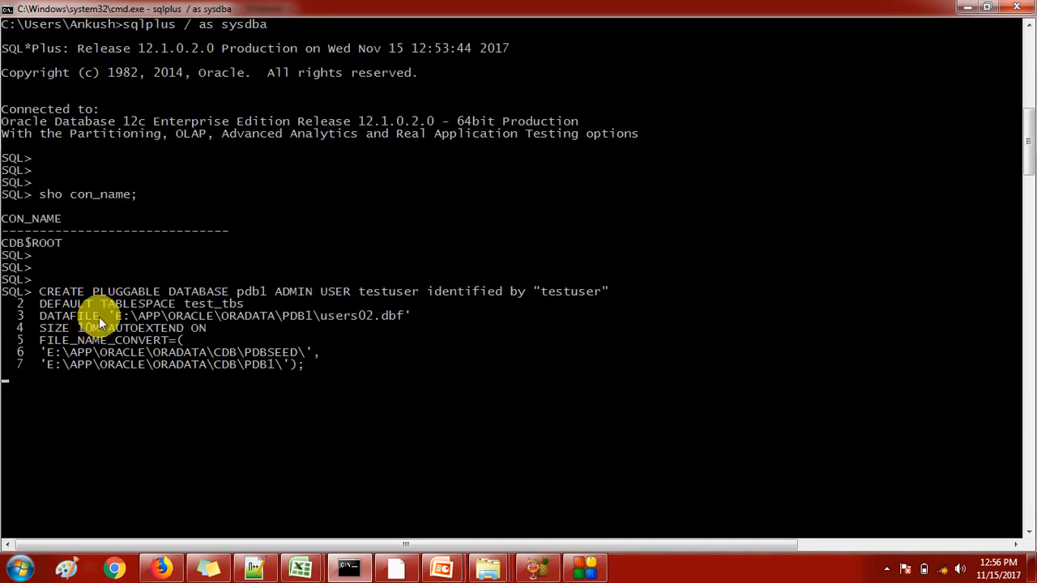
{"action": "mouse_move", "coordinate": [454, 292]}
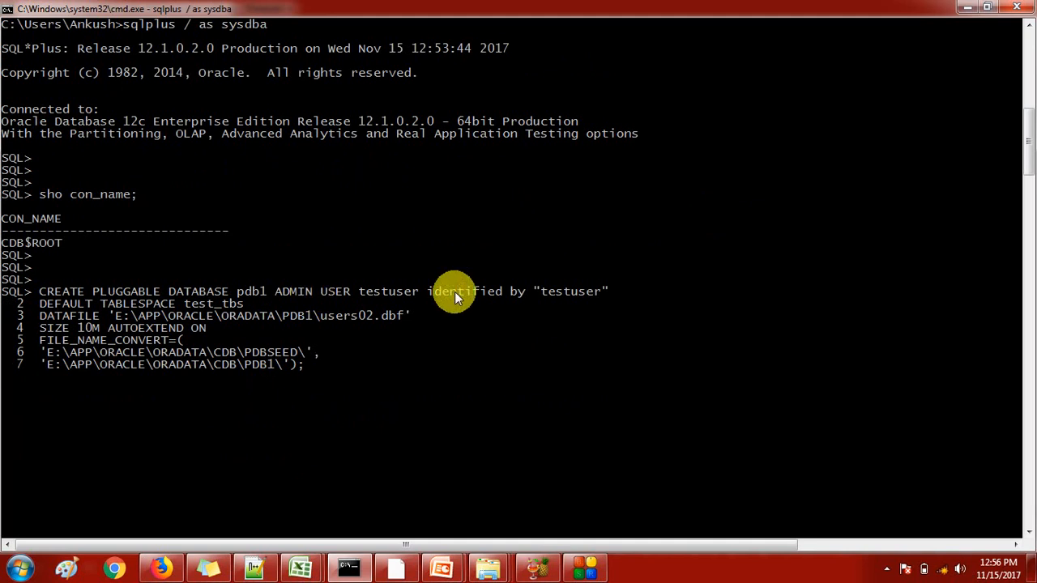
{"action": "mouse_move", "coordinate": [427, 407]}
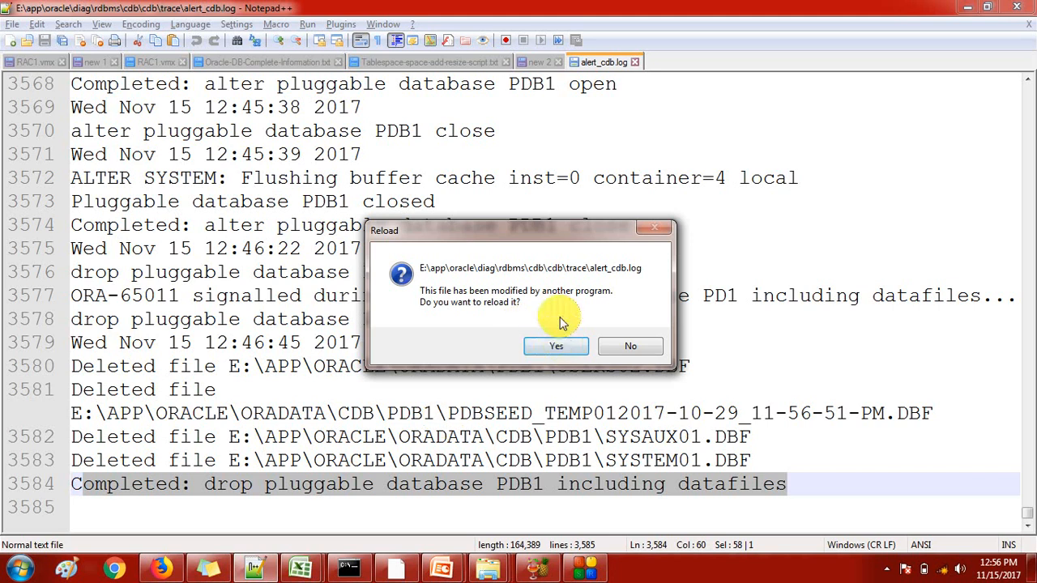
{"action": "mouse_move", "coordinate": [437, 310]}
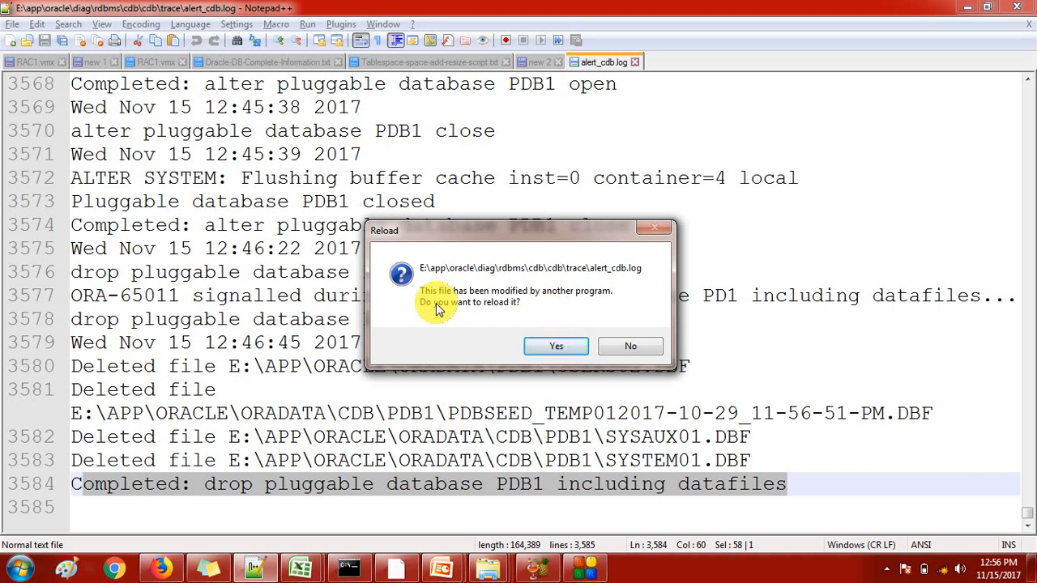
{"action": "mouse_move", "coordinate": [557, 346]}
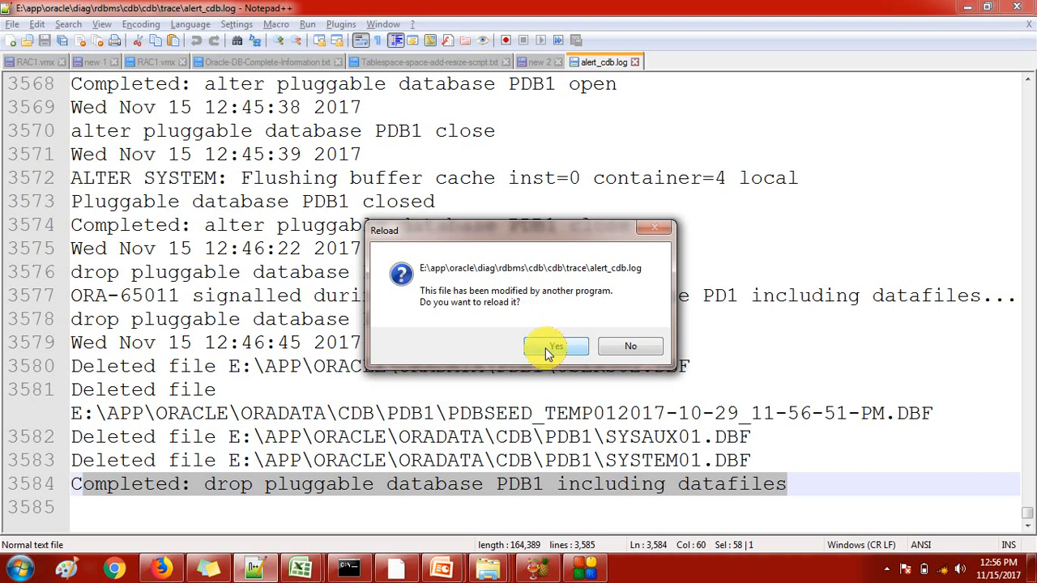
Reload alert_cdb.log repeatedly until it shows pdb1 created and PDB1 marked NEW
{"action": "left_click", "coordinate": [555, 346]}
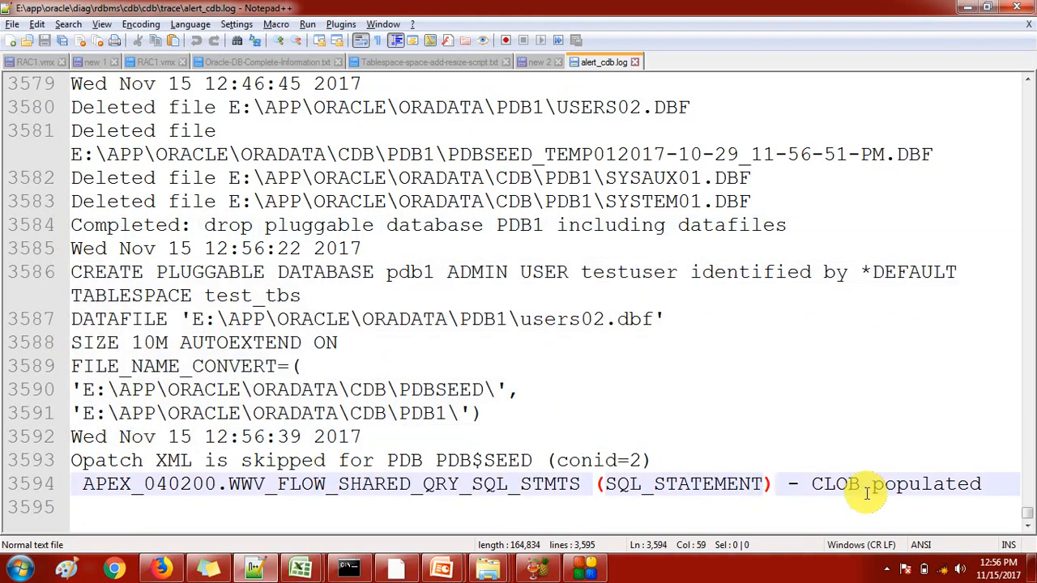
{"action": "right_click", "coordinate": [604, 62]}
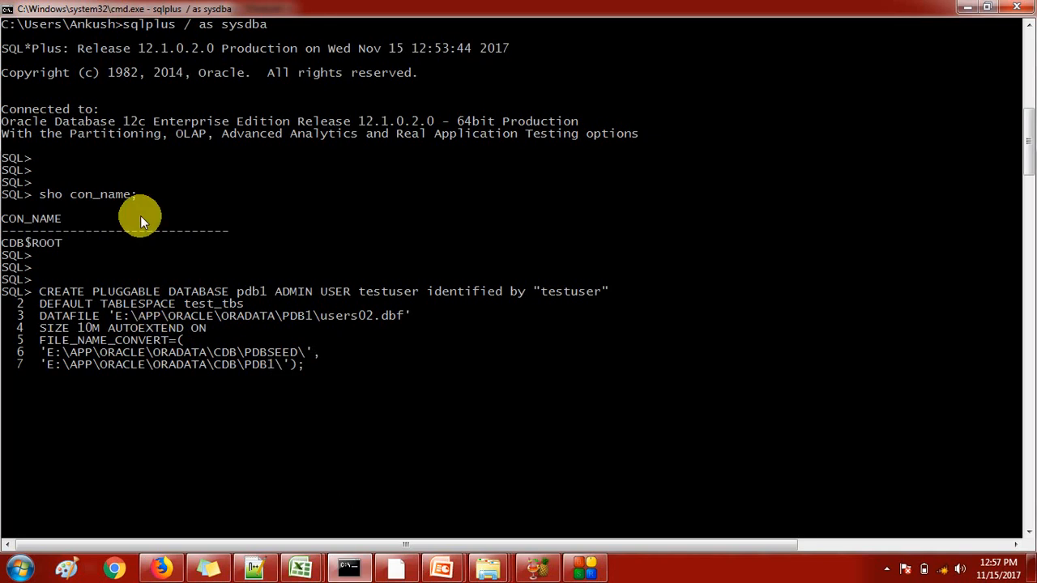
{"action": "mouse_move", "coordinate": [317, 316]}
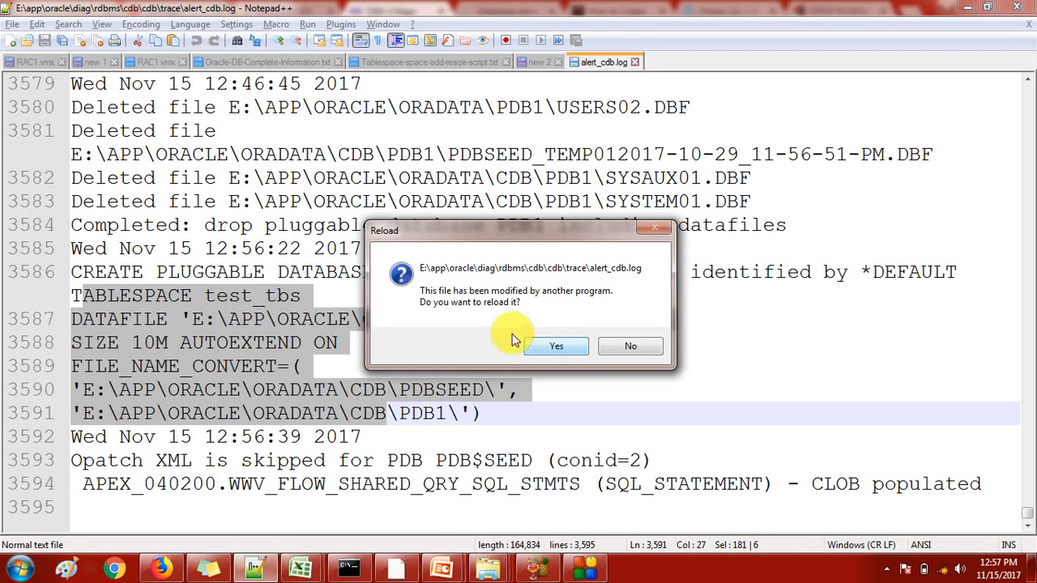
{"action": "left_click", "coordinate": [556, 346]}
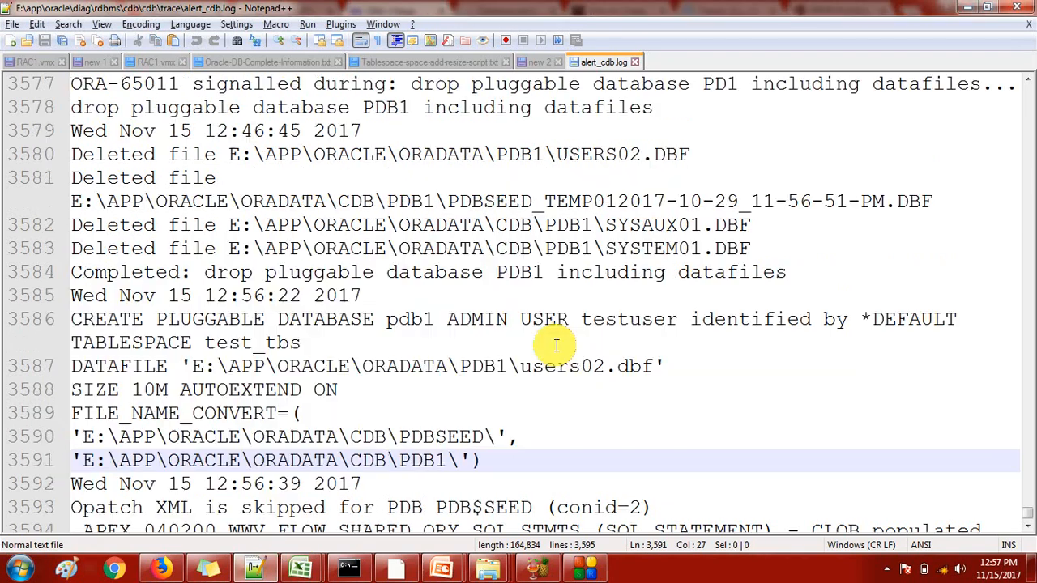
{"action": "scroll", "scroll_direction": "down", "scroll_amount": 3}
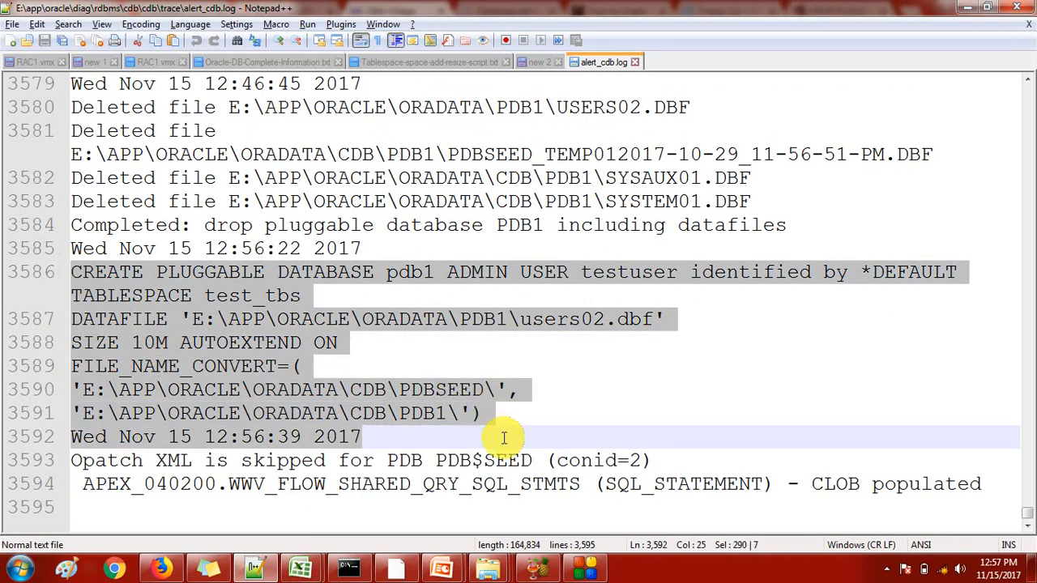
{"action": "right_click", "coordinate": [604, 62]}
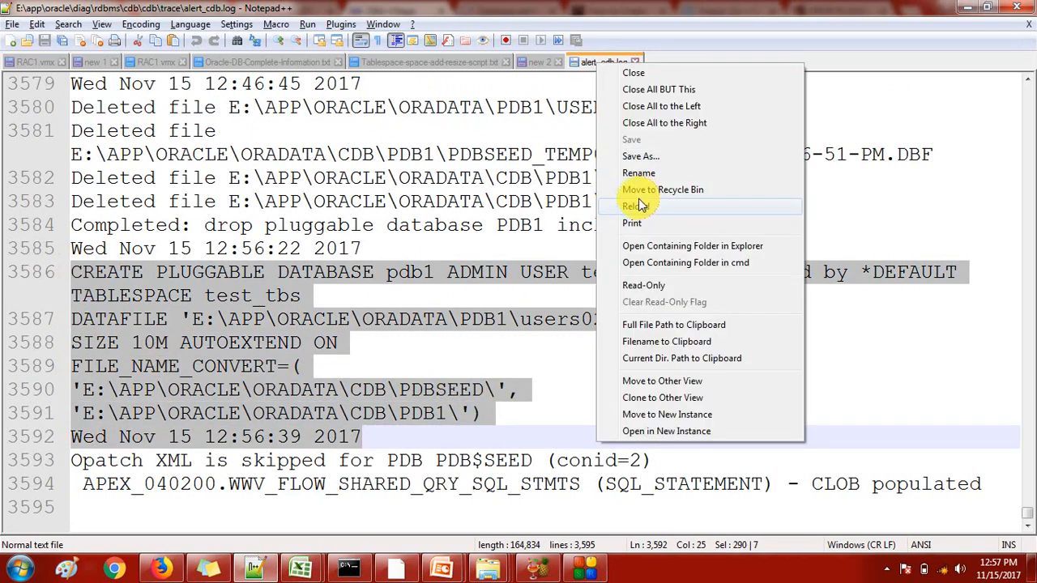
{"action": "left_click", "coordinate": [633, 206]}
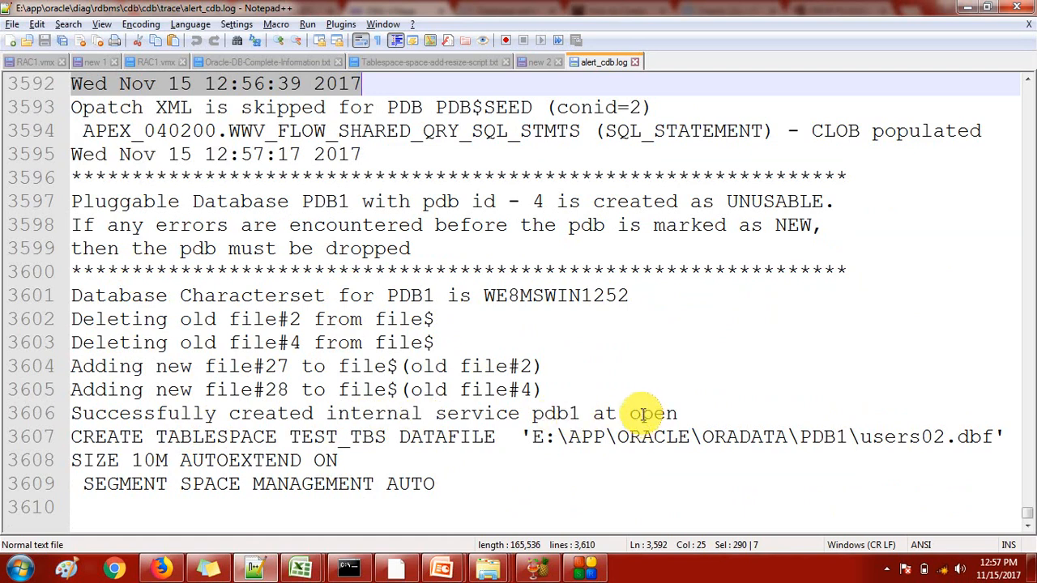
{"action": "mouse_move", "coordinate": [441, 389]}
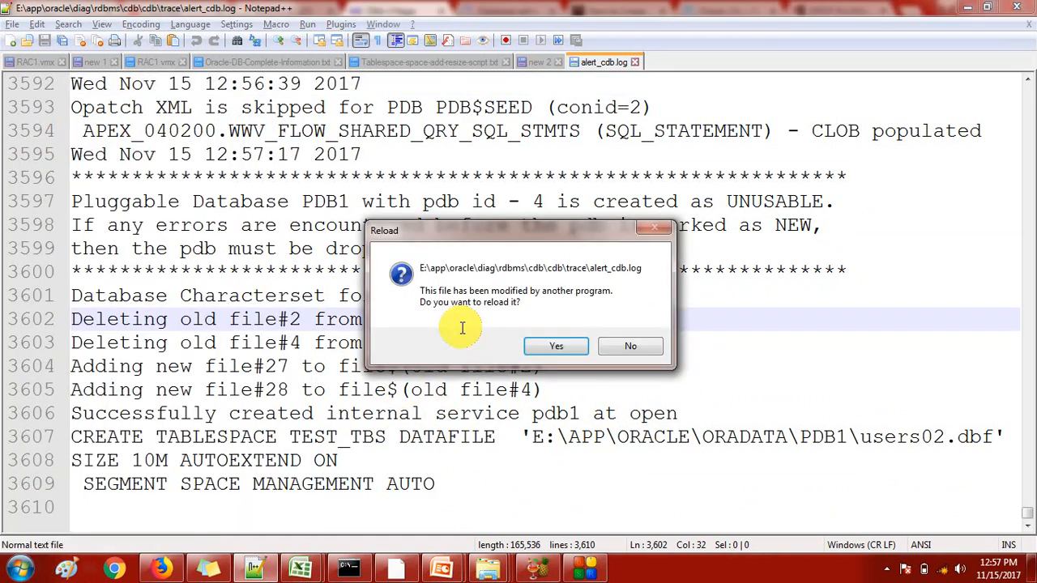
{"action": "left_click", "coordinate": [556, 346]}
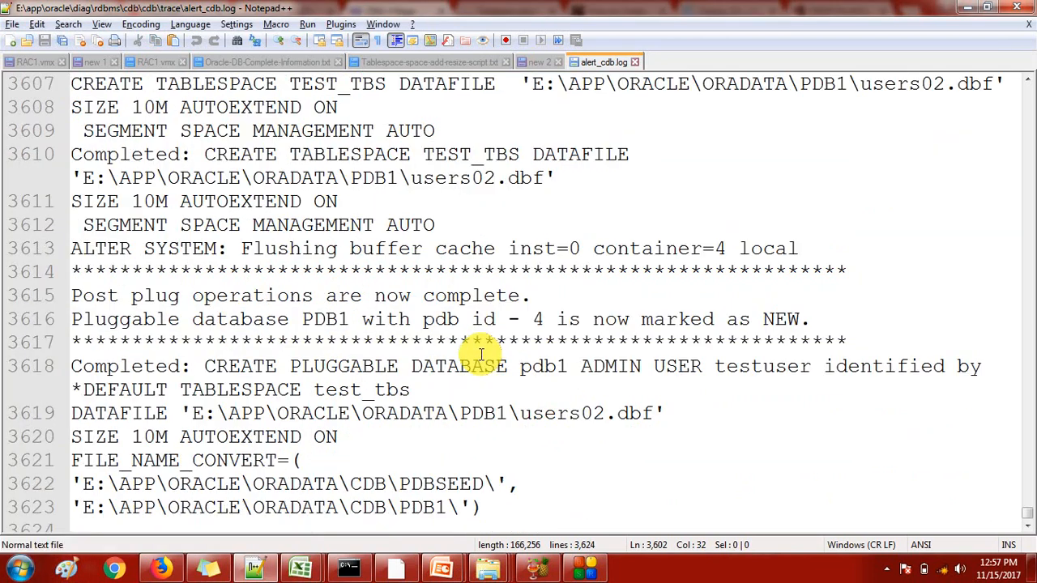
{"action": "left_click", "coordinate": [12, 567]}
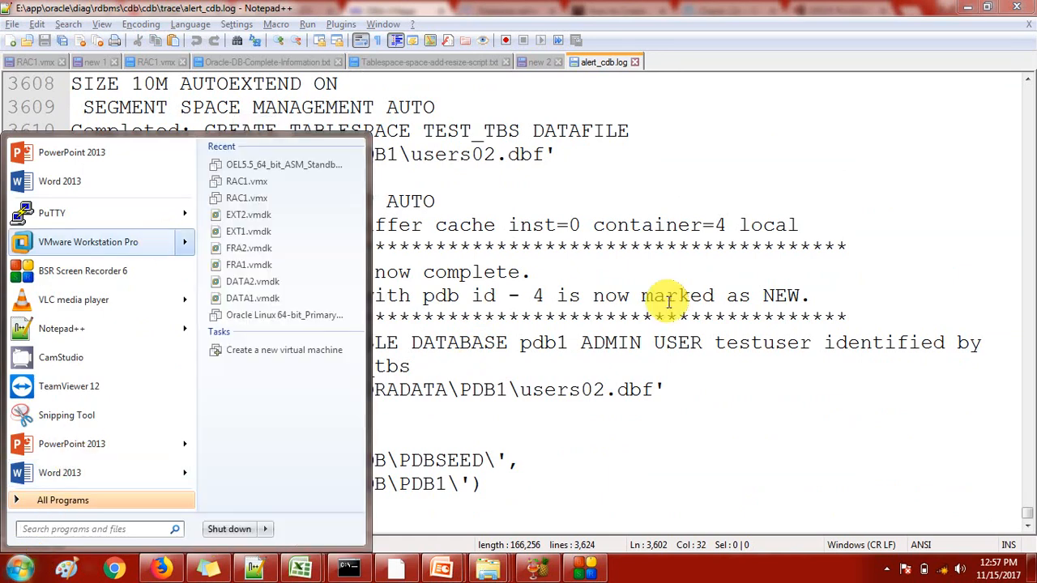
Leave the alert log and bring the SQL*Plus command window to the front
{"action": "right_click", "coordinate": [604, 61]}
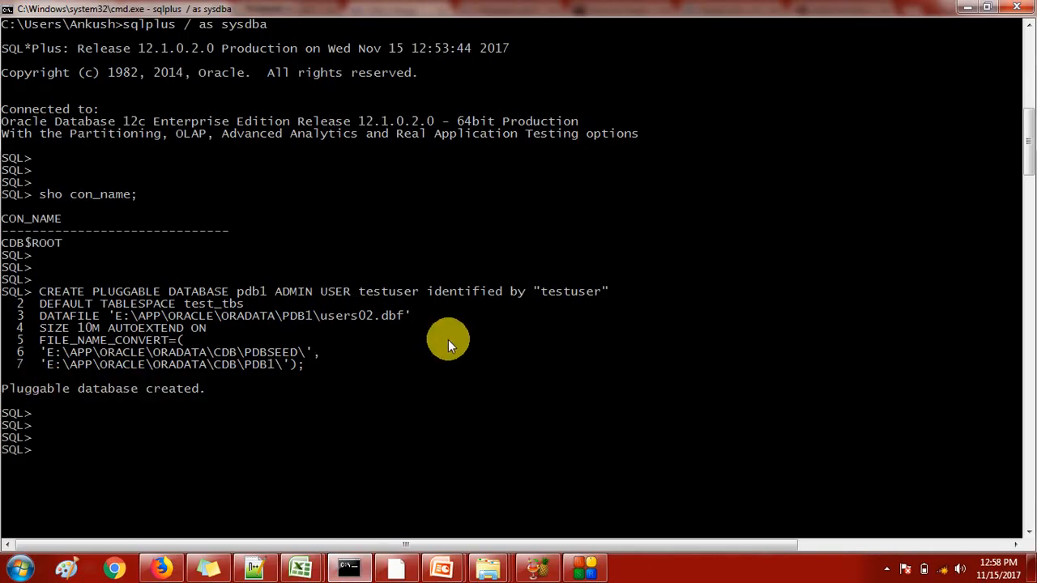
Confirm the container is CDB$ROOT, then list PDBs showing PDB1 MOUNTED
{"action": "type", "text": "sho con_name;"}
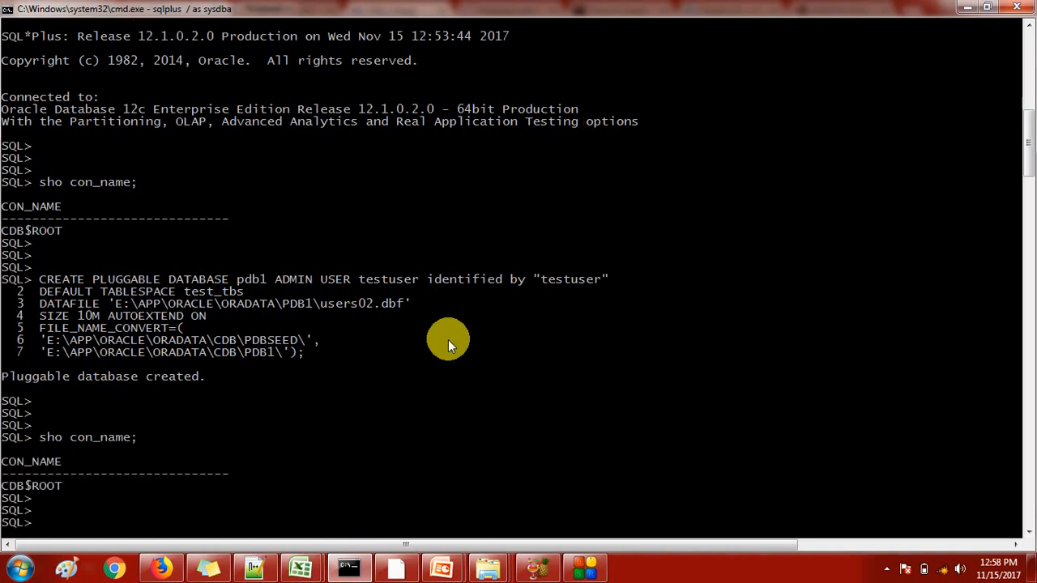
{"action": "type", "text": "show pdbs;"}
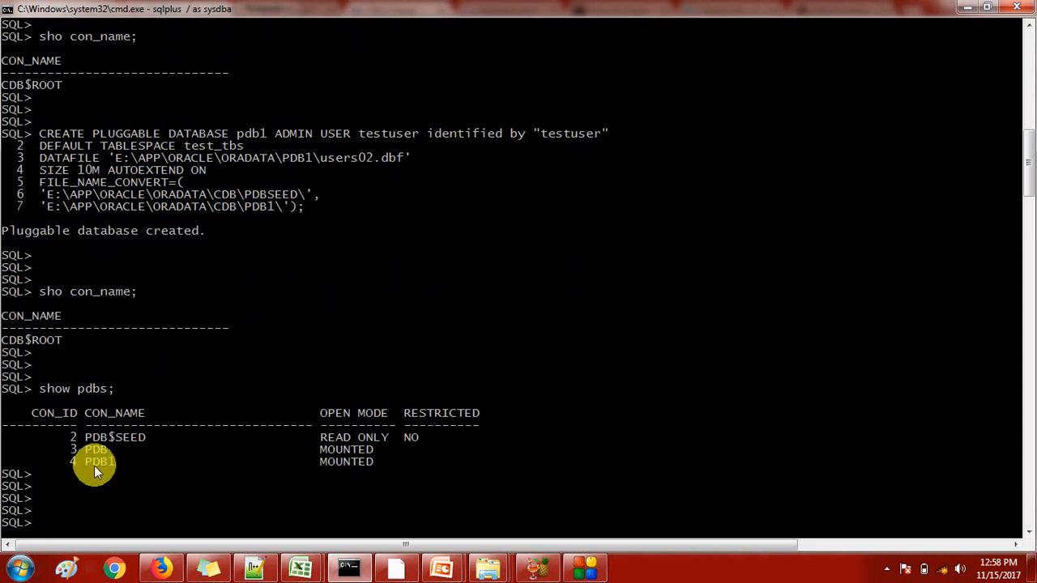
{"action": "mouse_move", "coordinate": [363, 454]}
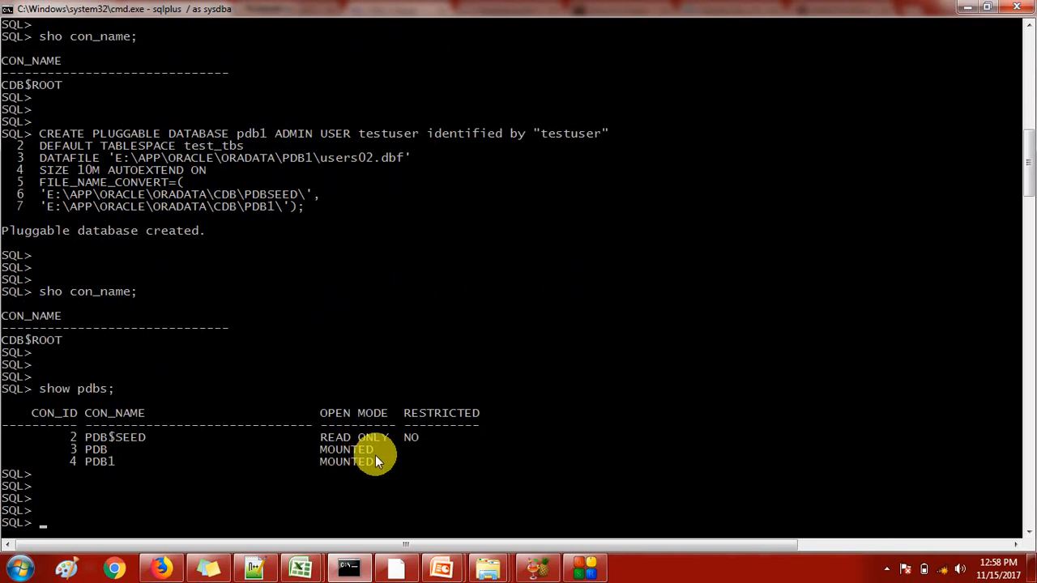
{"action": "mouse_move", "coordinate": [360, 470]}
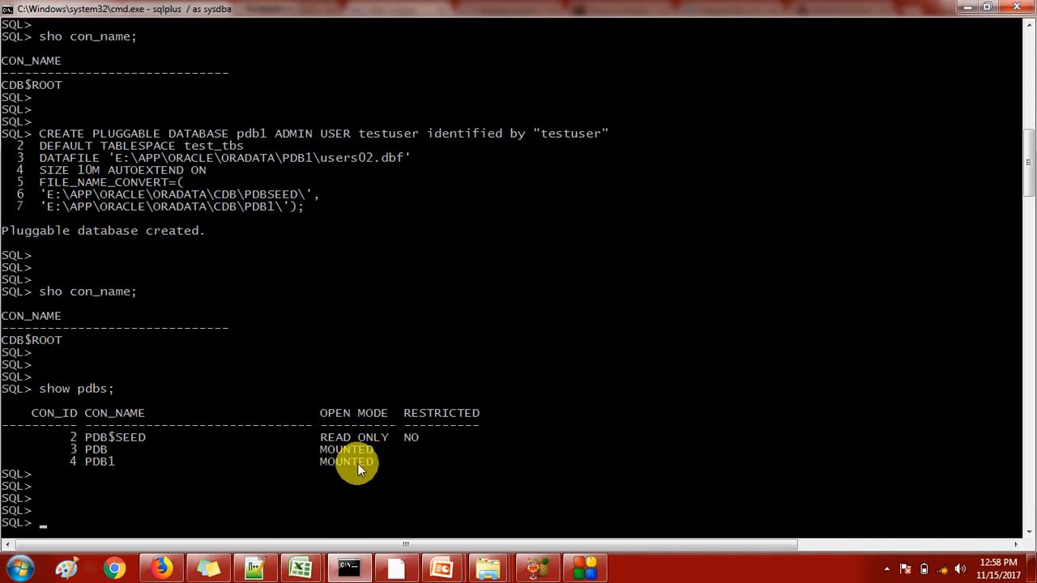
{"action": "mouse_move", "coordinate": [263, 457]}
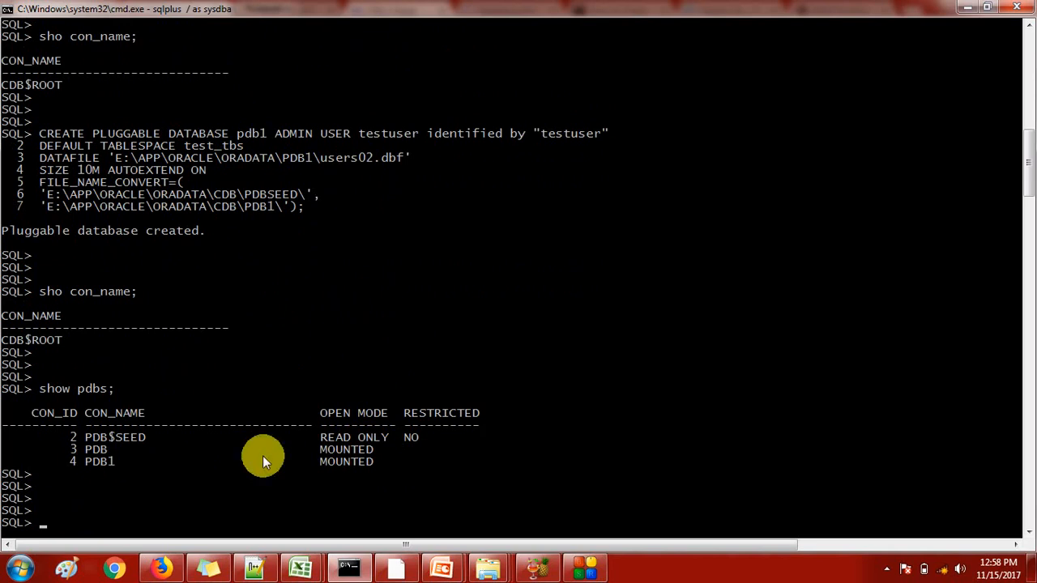
{"action": "scroll", "scroll_direction": "down", "scroll_amount": 3}
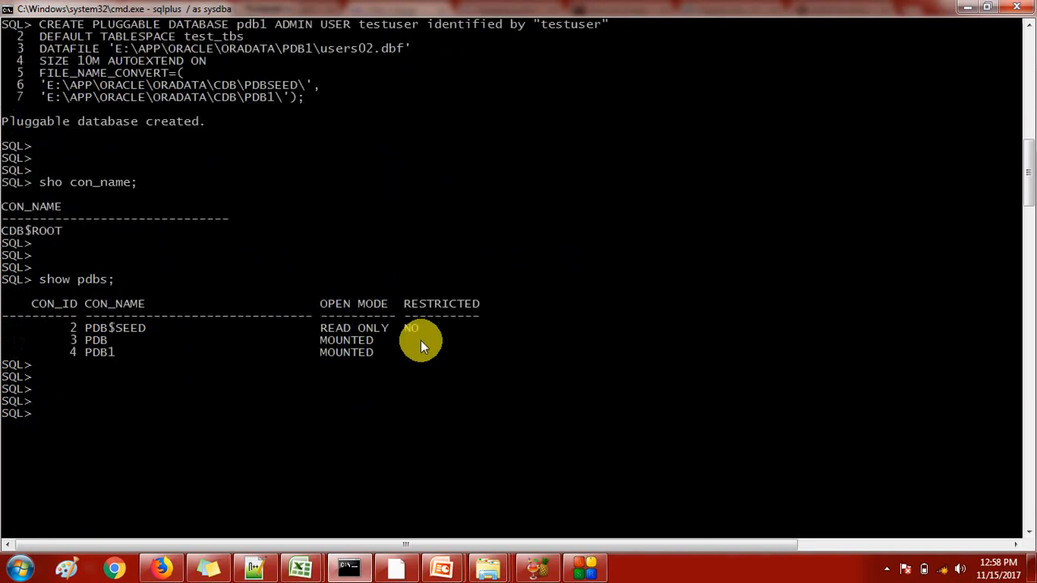
Open PDB1 with 'alter pluggable database PDB1 open;' so it runs READ WRITE, unrestricted
{"action": "type", "text": "alter plu"}
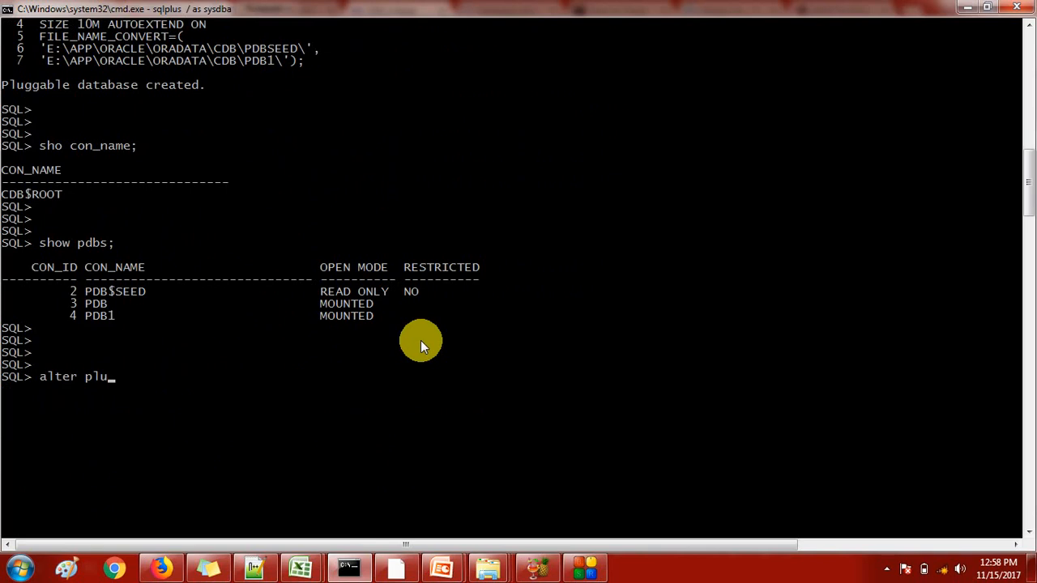
{"action": "type", "text": "ggab"}
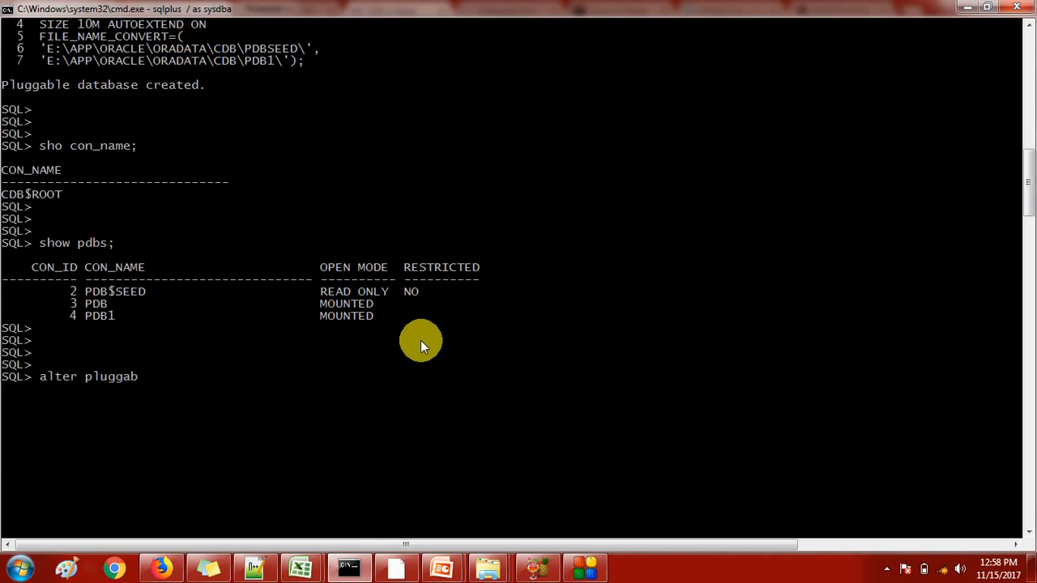
{"action": "type", "text": "le database"}
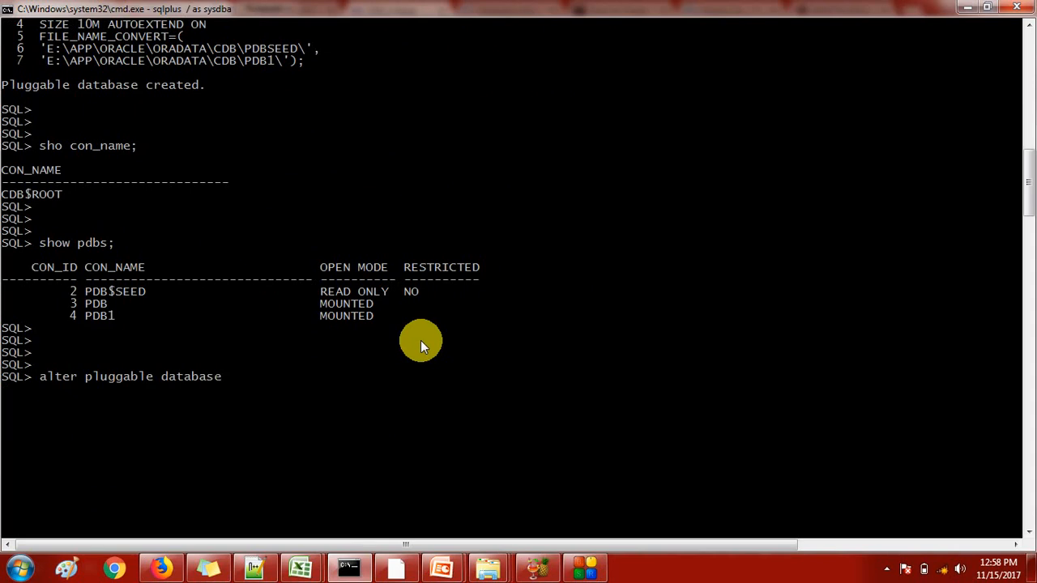
{"action": "type", "text": "PDB1"}
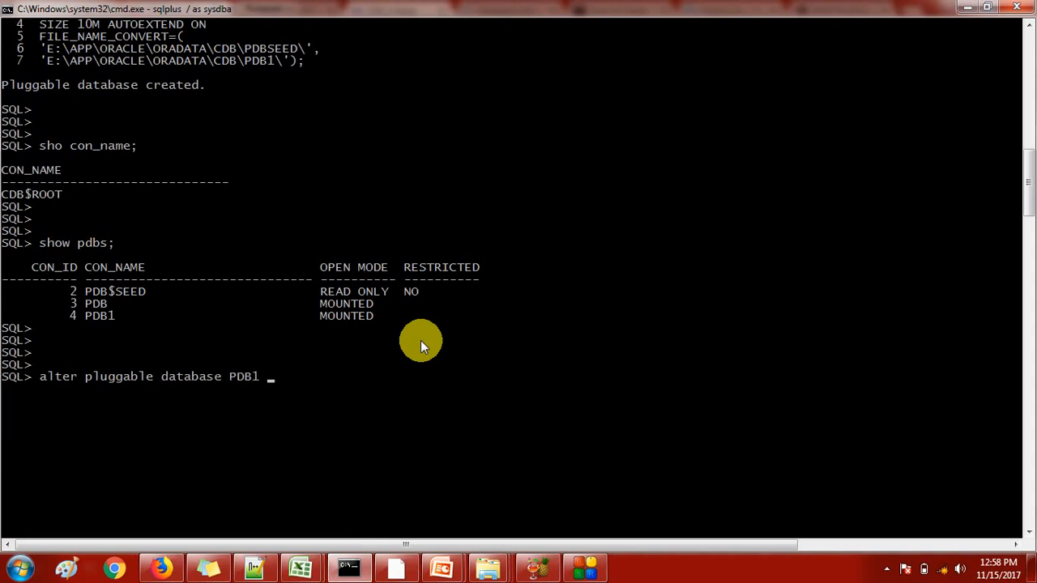
{"action": "type", "text": "open;"}
{"action": "type", "text": "show pdbs;"}
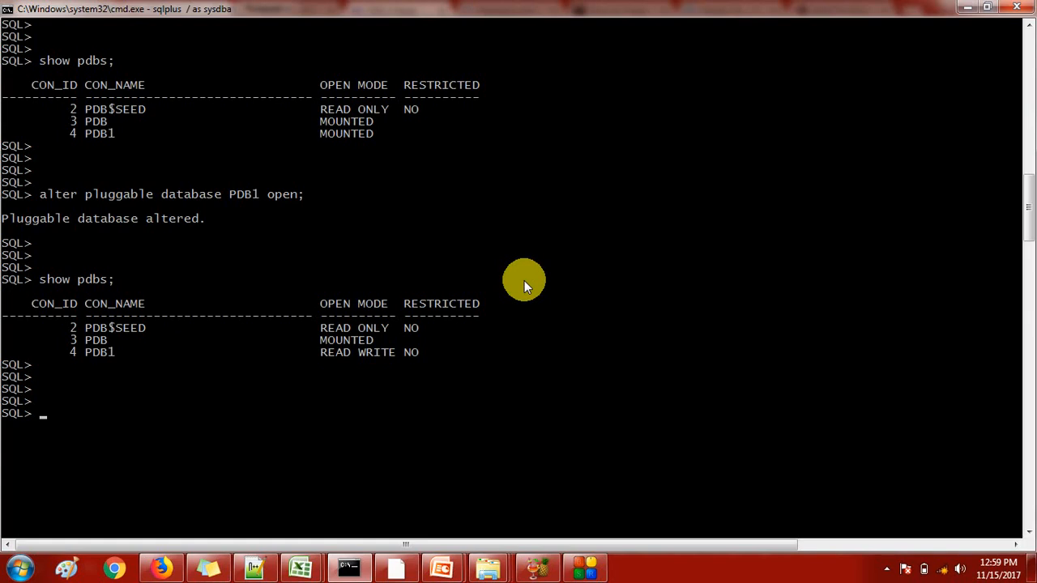
{"action": "mouse_move", "coordinate": [810, 416]}
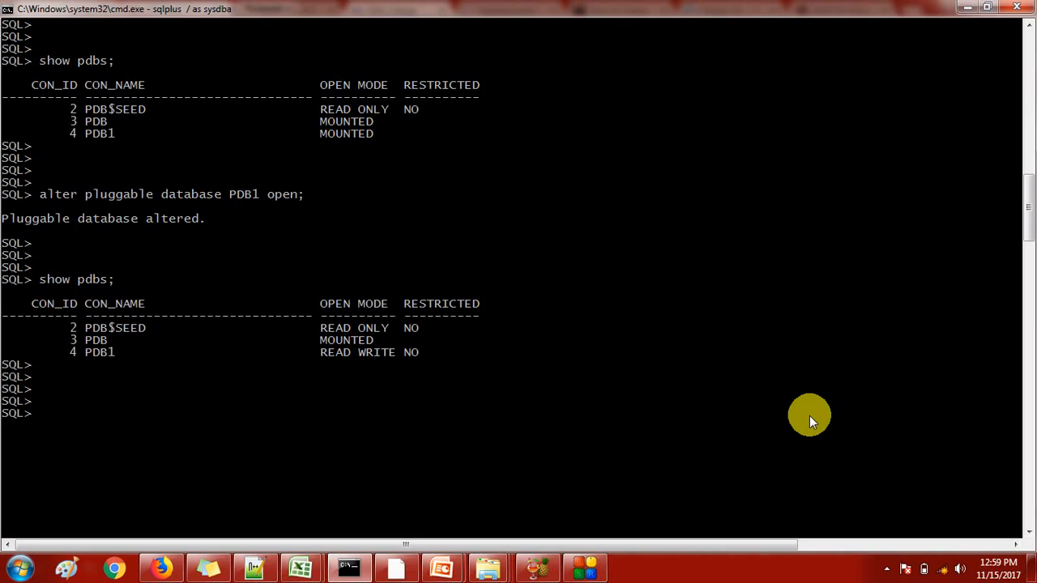
{"action": "mouse_move", "coordinate": [888, 572]}
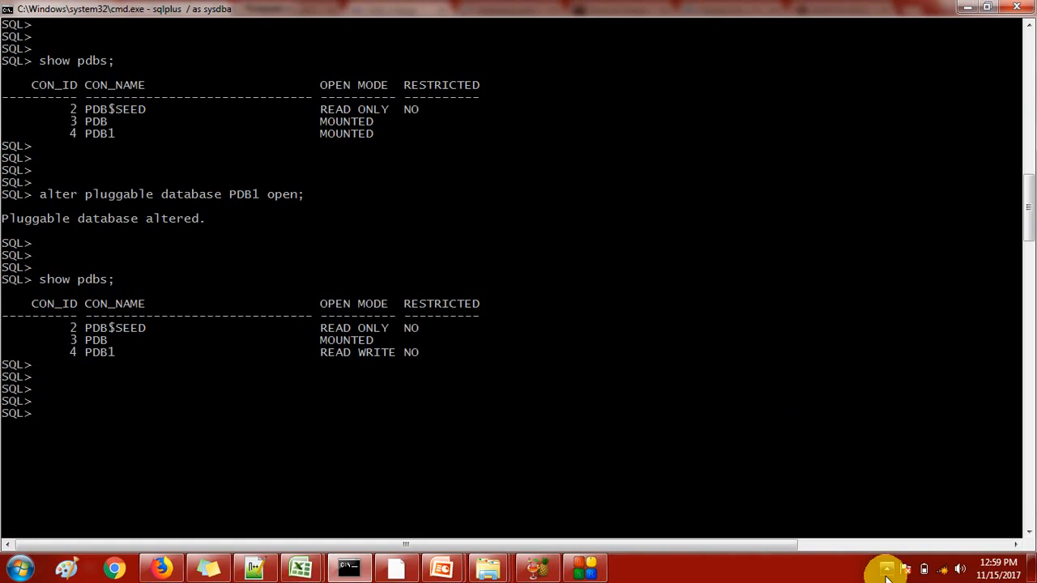